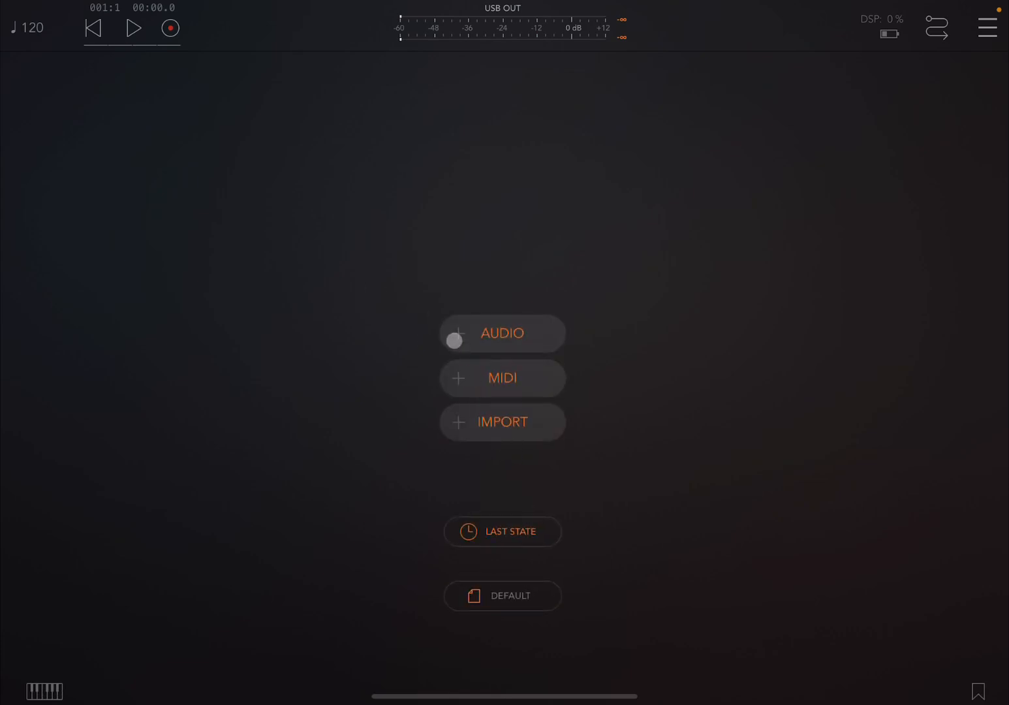
Add an AUM audio channel and search 'loo' to load Loopy Pro AU as its source.
left_click(502, 333)
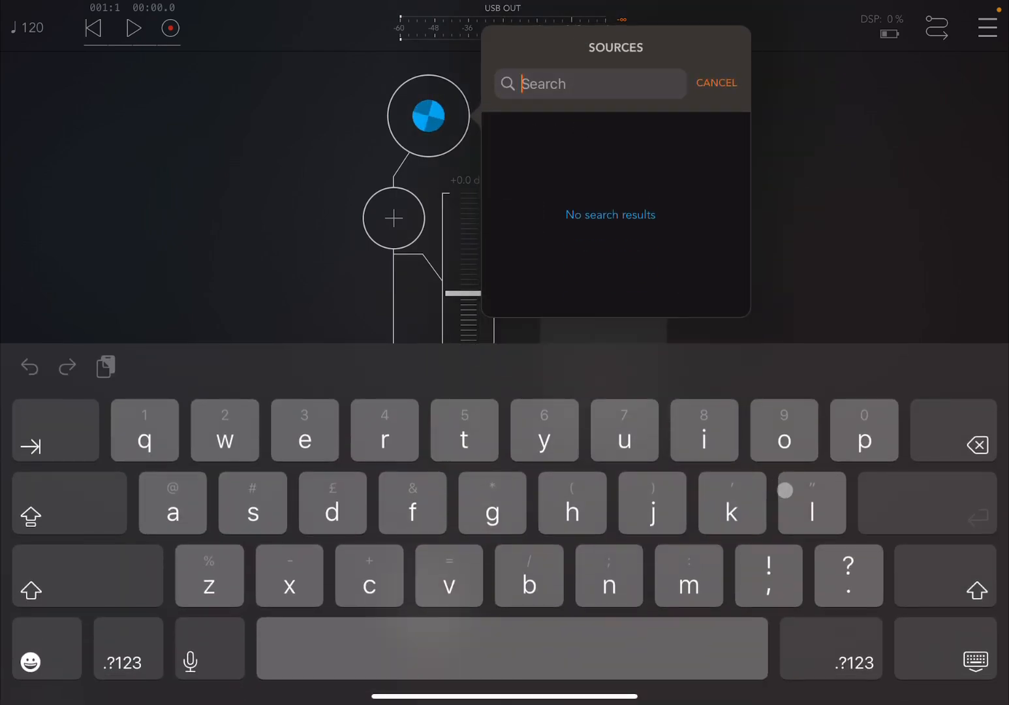
type("loo")
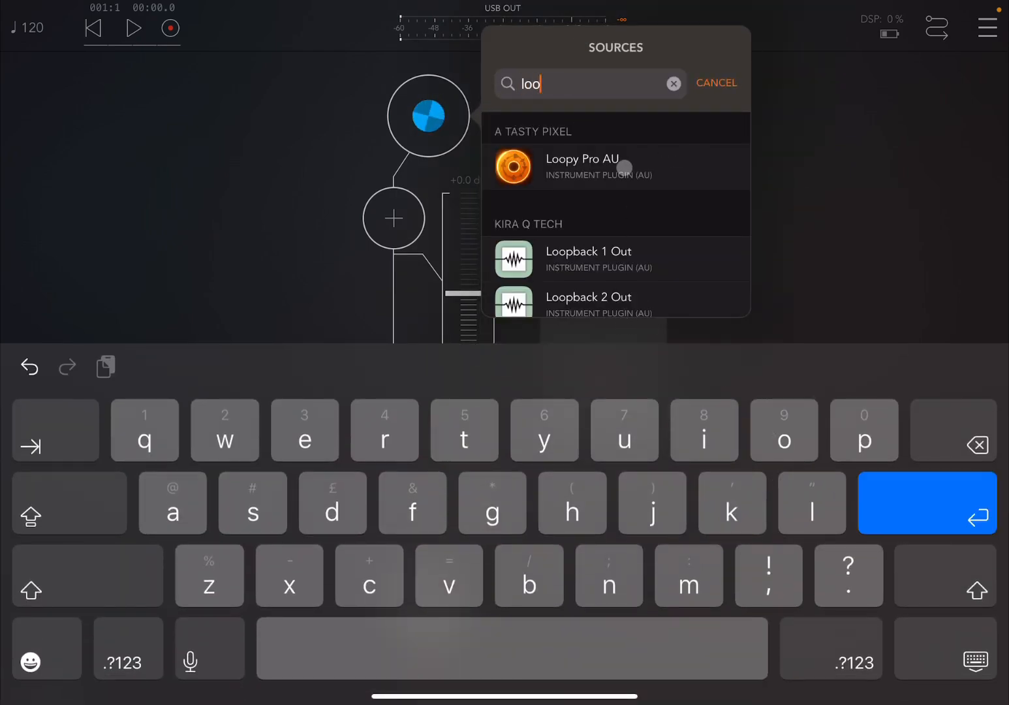
left_click(581, 167)
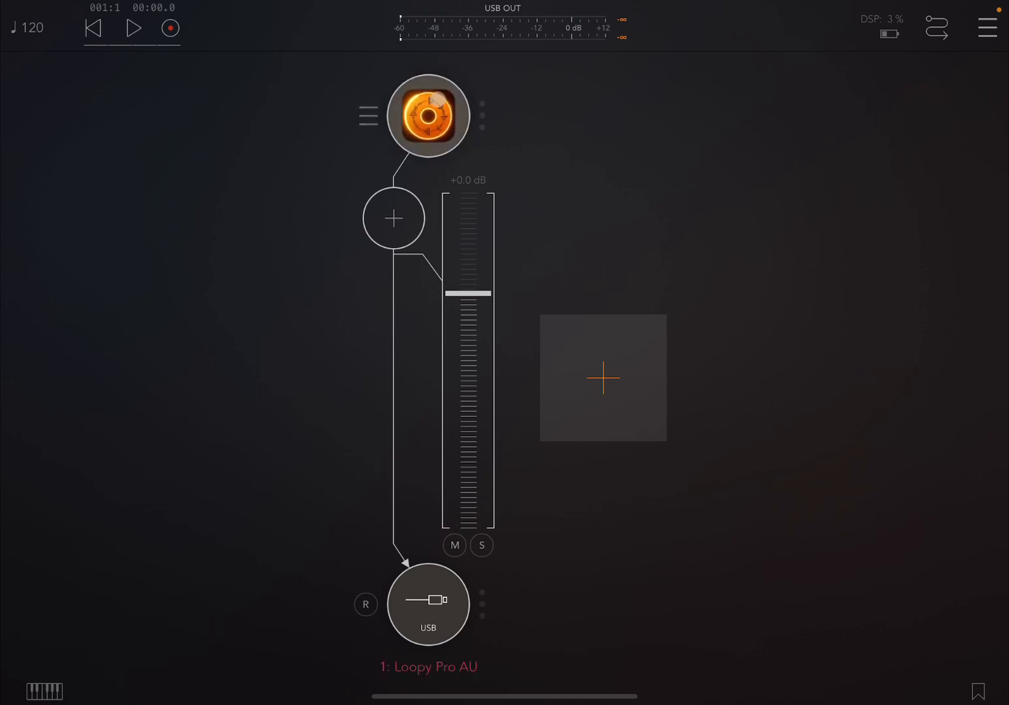
In the Loopy Pro AU window, delete the extra clip row and columns, leaving only Clip 1.
left_click(427, 115)
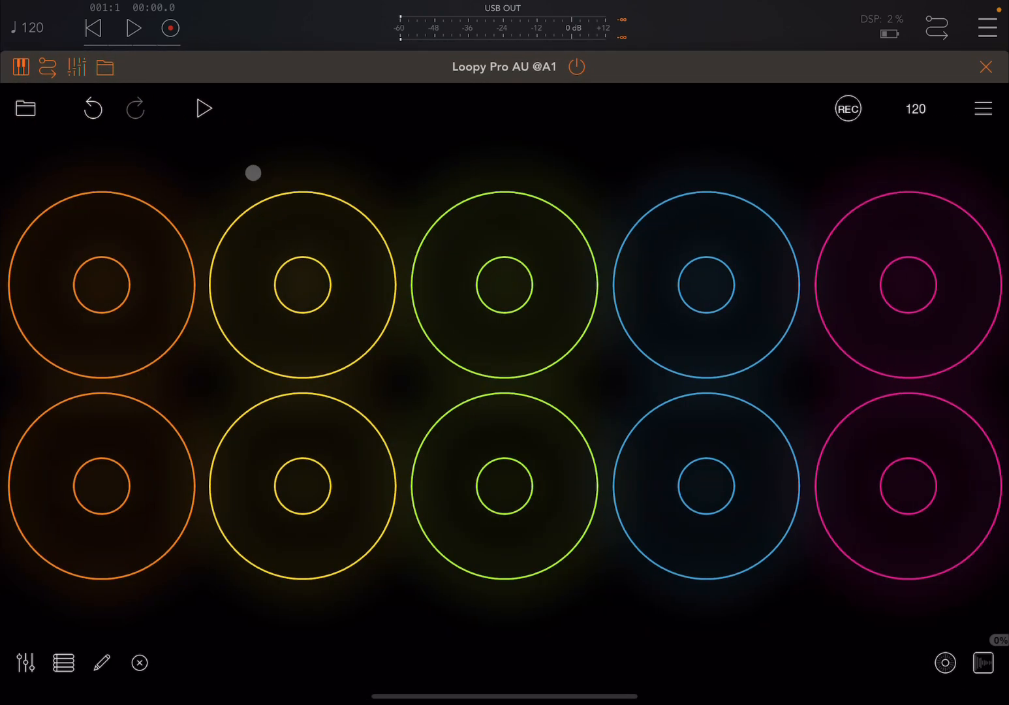
left_click(101, 662)
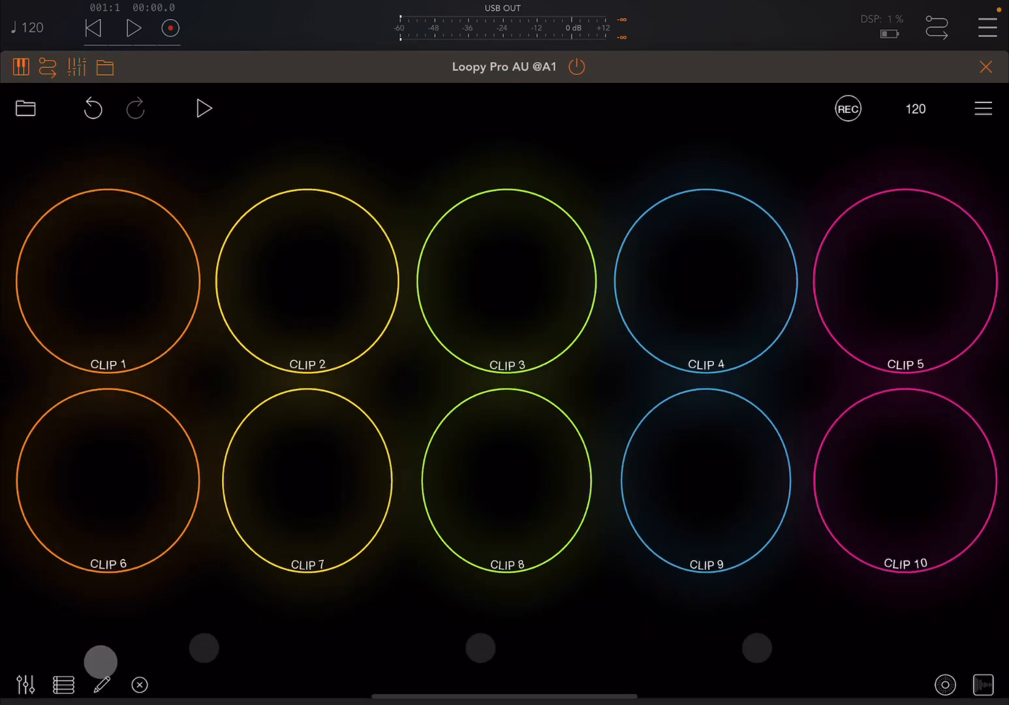
left_click(102, 684)
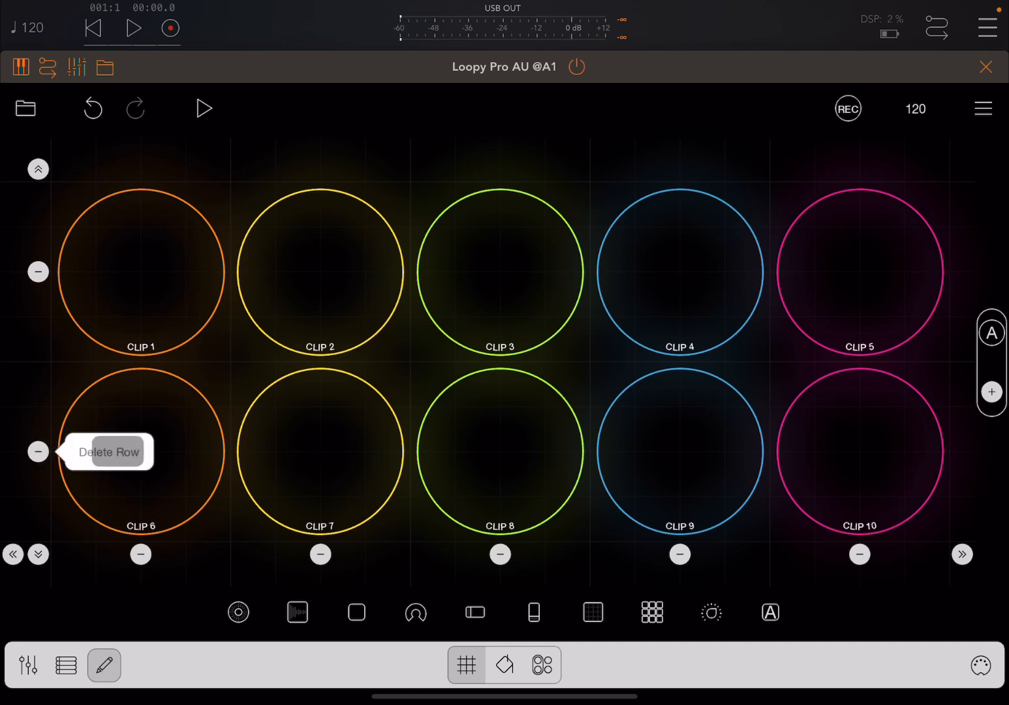
left_click(37, 452)
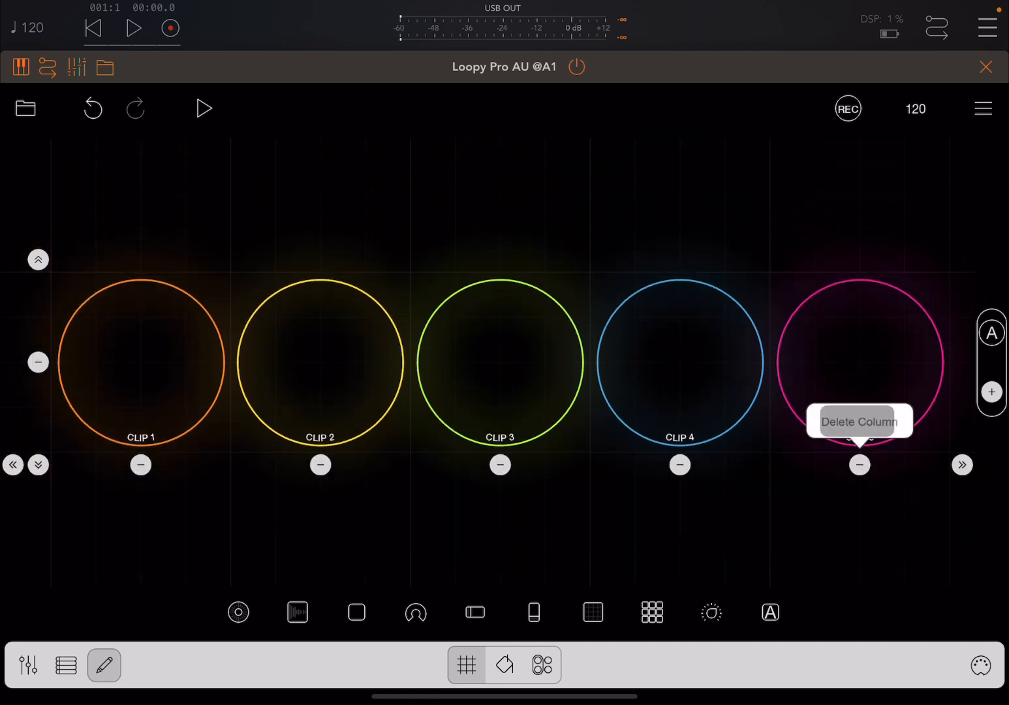
left_click(860, 464)
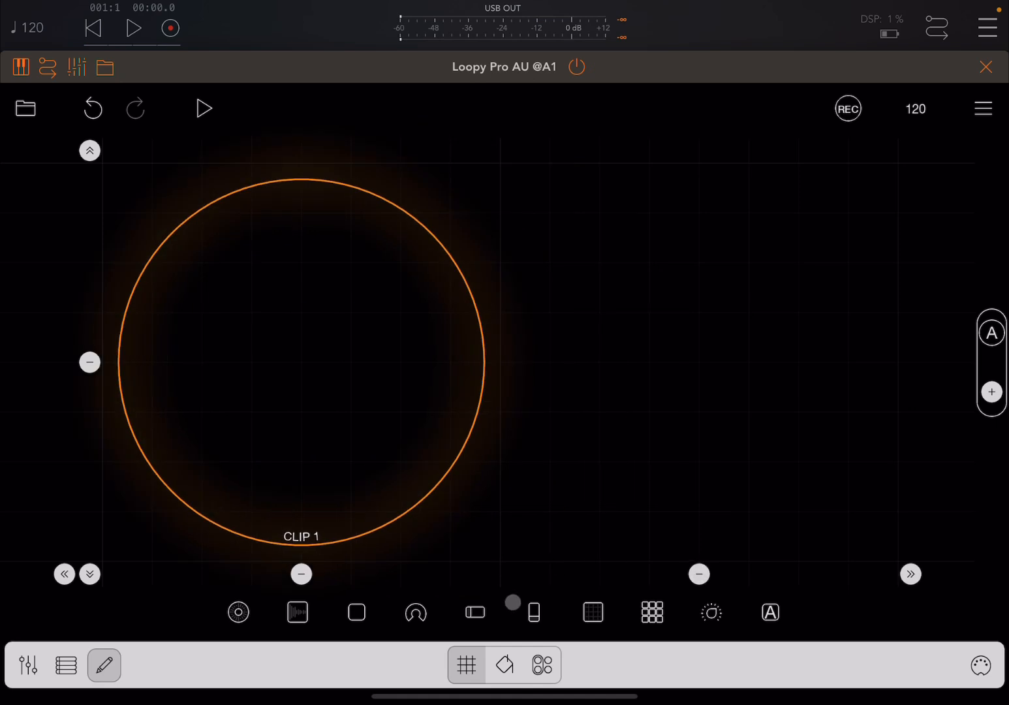
Add a button widget beside Clip 1 and enlarge it to fill the space.
left_click(415, 612)
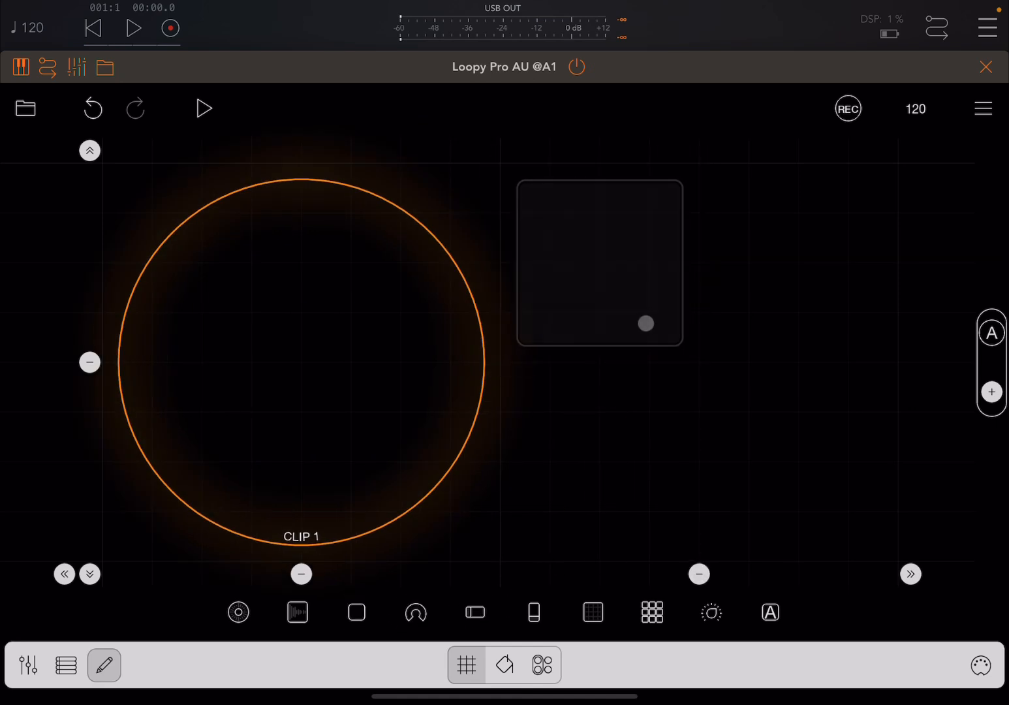
left_click_drag(645, 324, 787, 344)
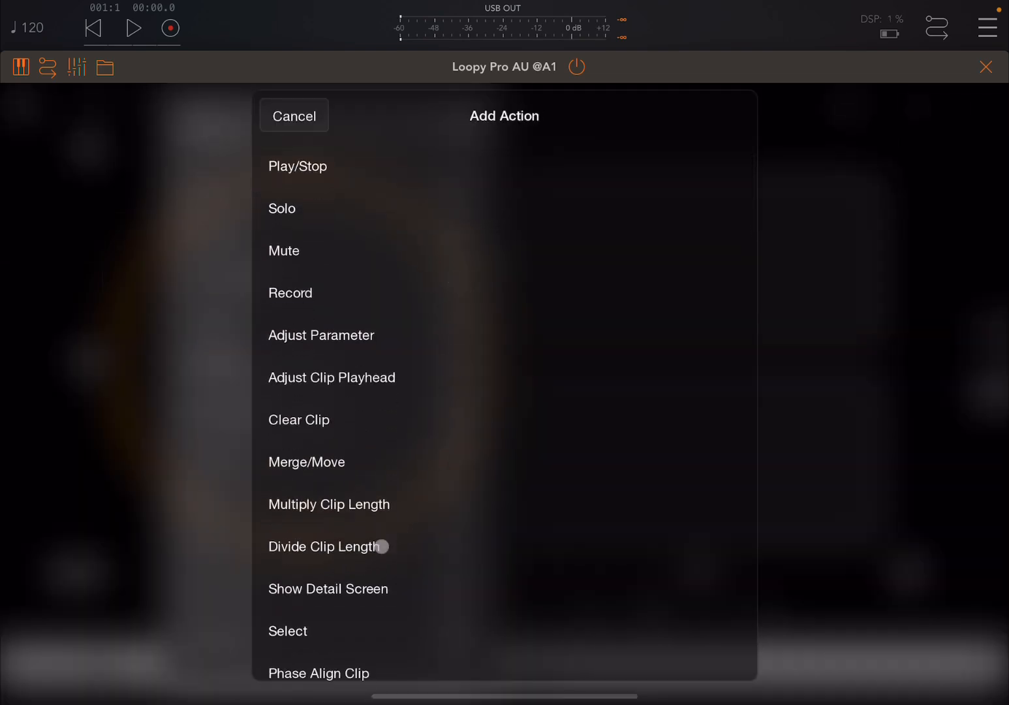
Assign Divide Clip Length on Clip 1 to the top button, and Multiply with Pad with Silence to the bottom.
left_click(324, 546)
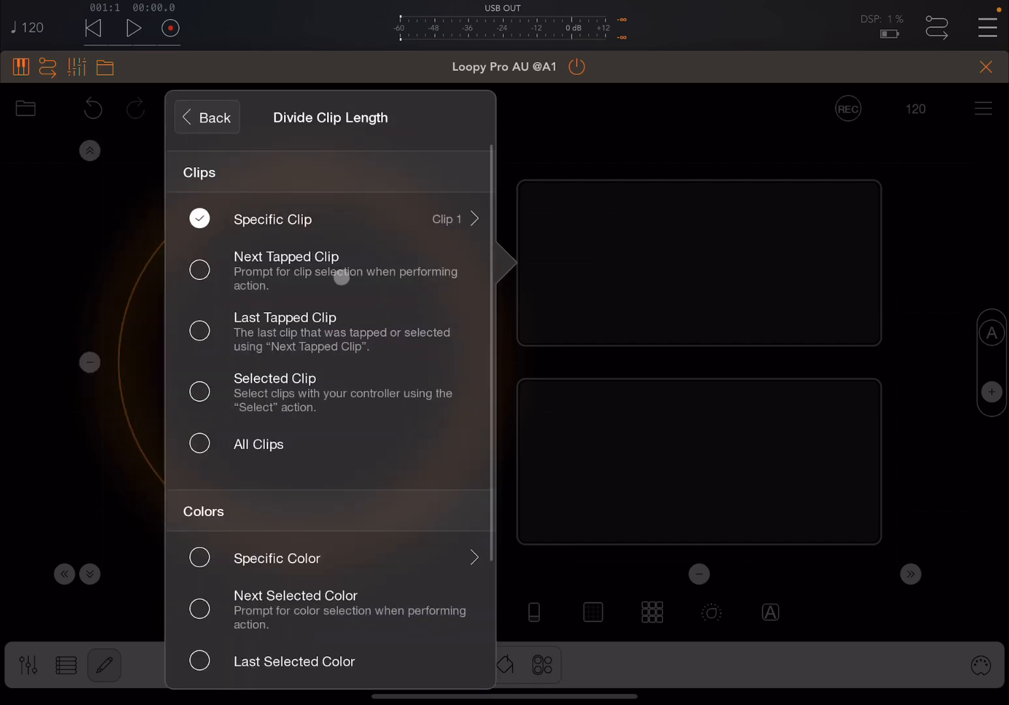
left_click(206, 117)
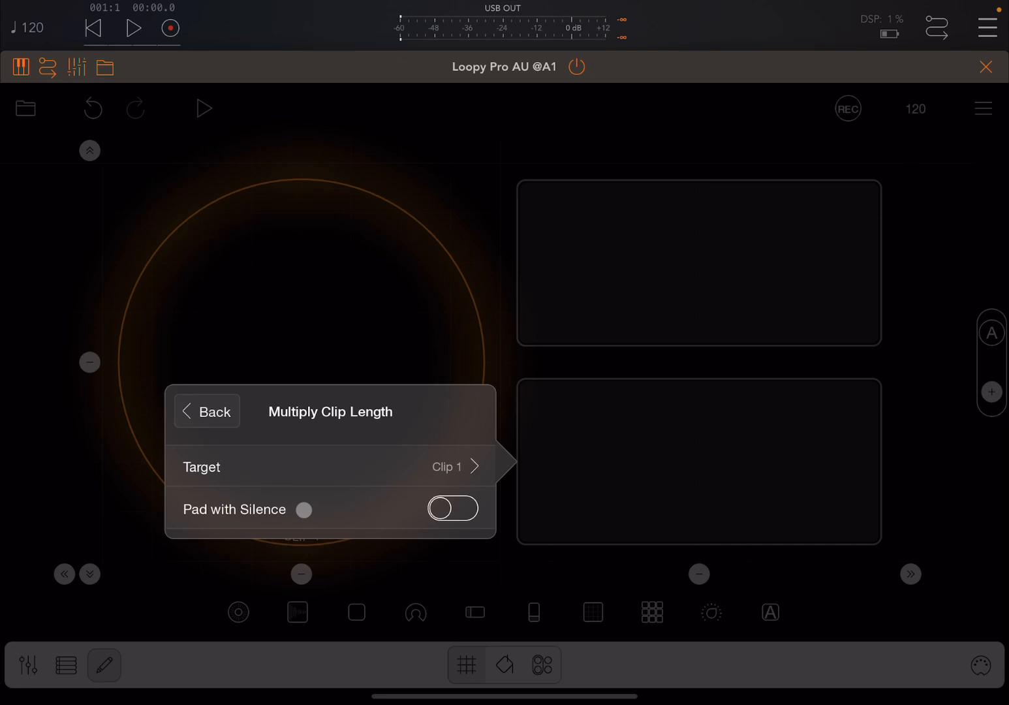
left_click(452, 508)
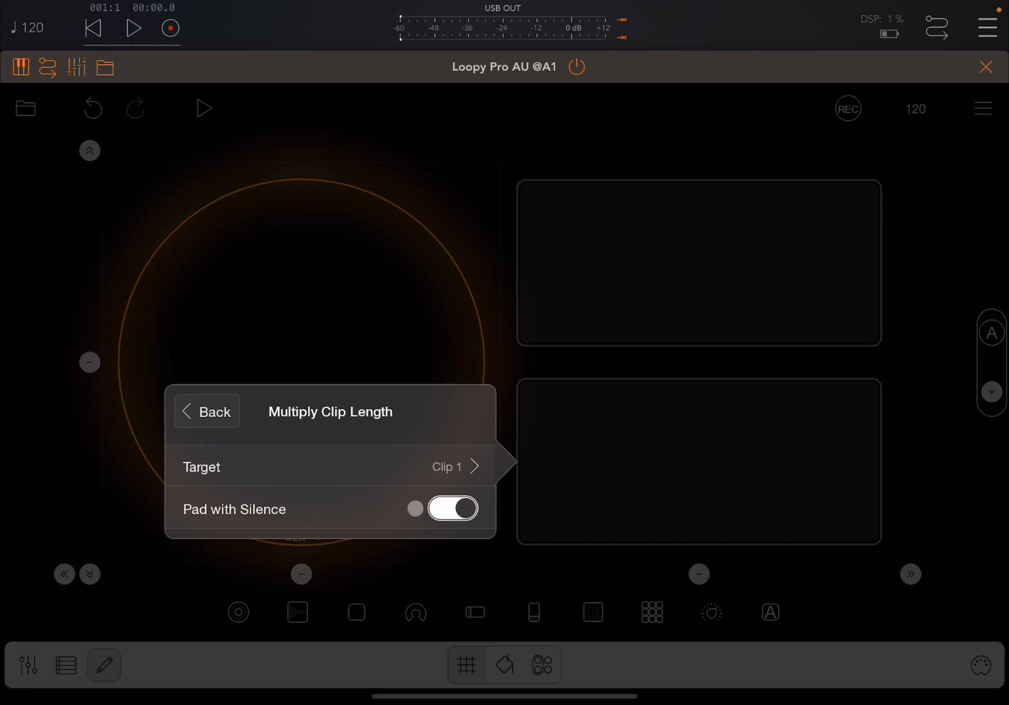
left_click(452, 508)
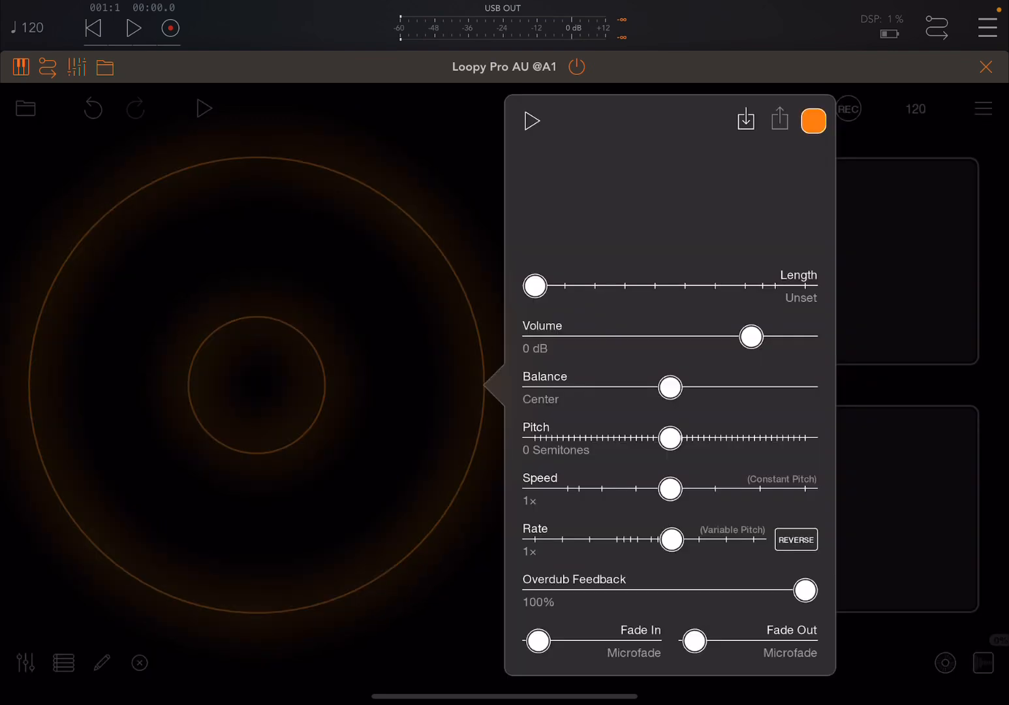
Import Loop_RenderedBeat_117_AMajor 2 from the Audio files folder into Clip 1, previewing it first.
left_click(745, 120)
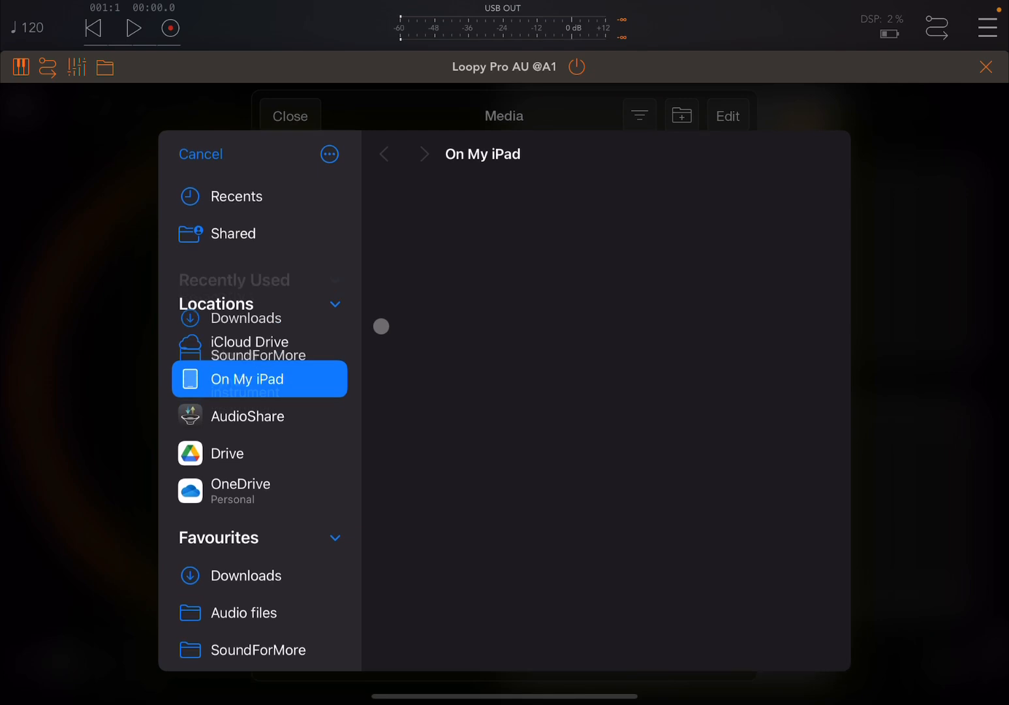
left_click(247, 378)
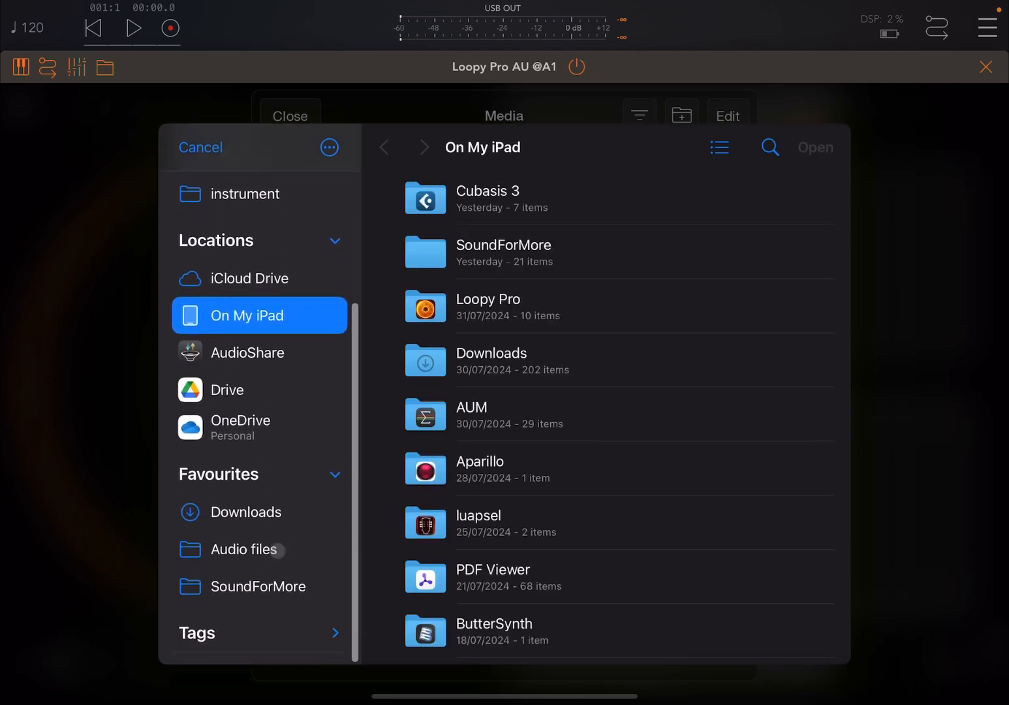
left_click(256, 550)
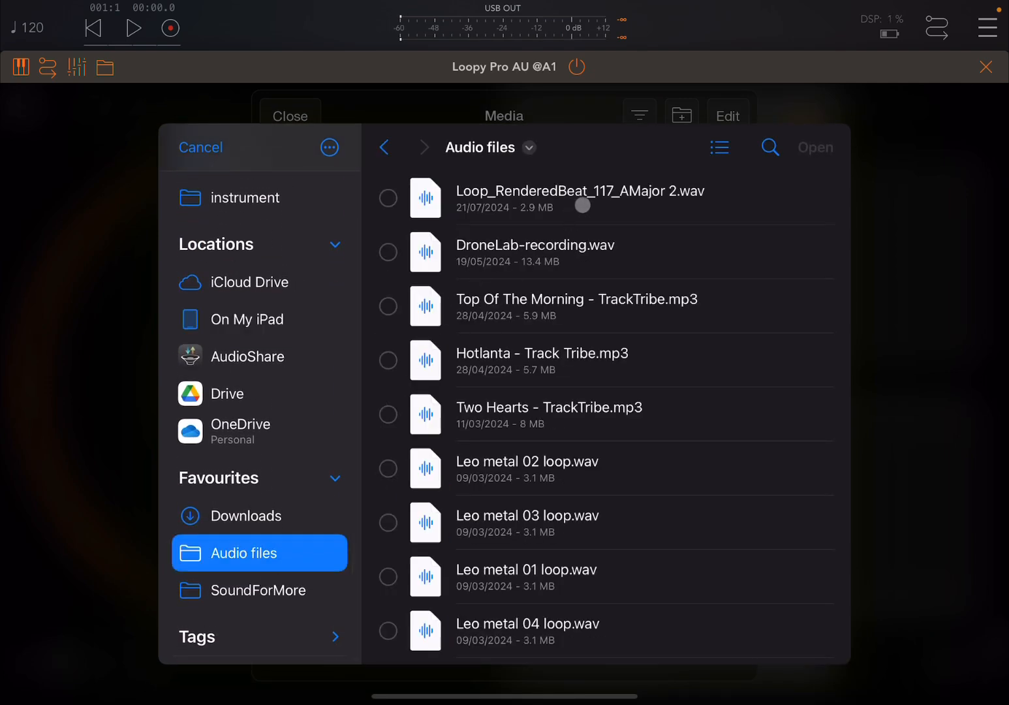
left_click(581, 197)
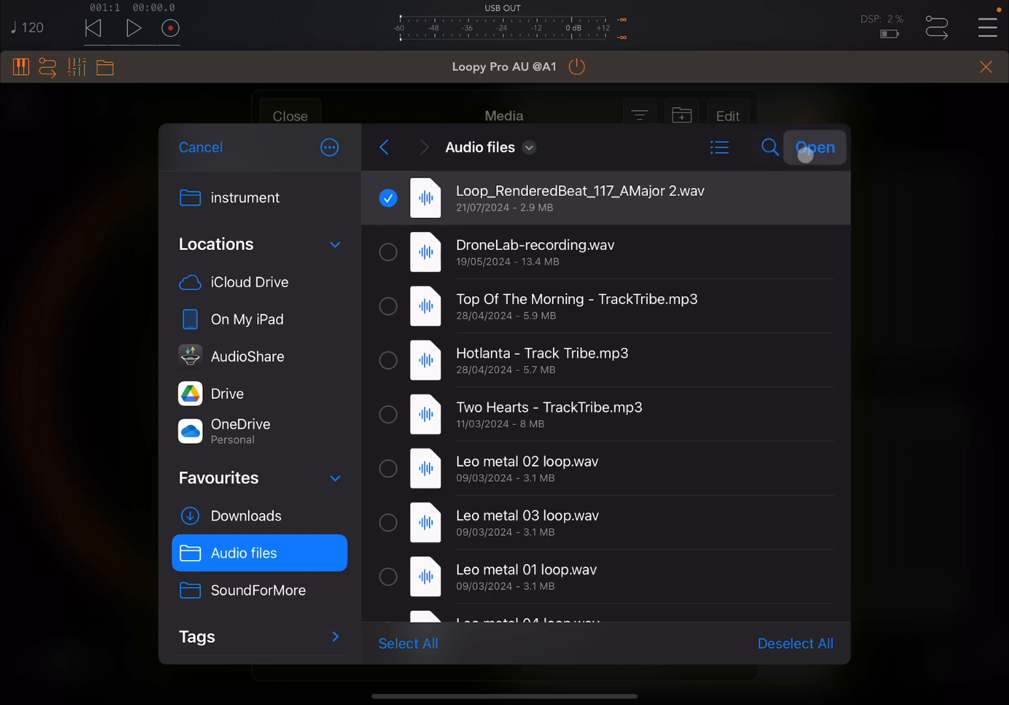
left_click(814, 147)
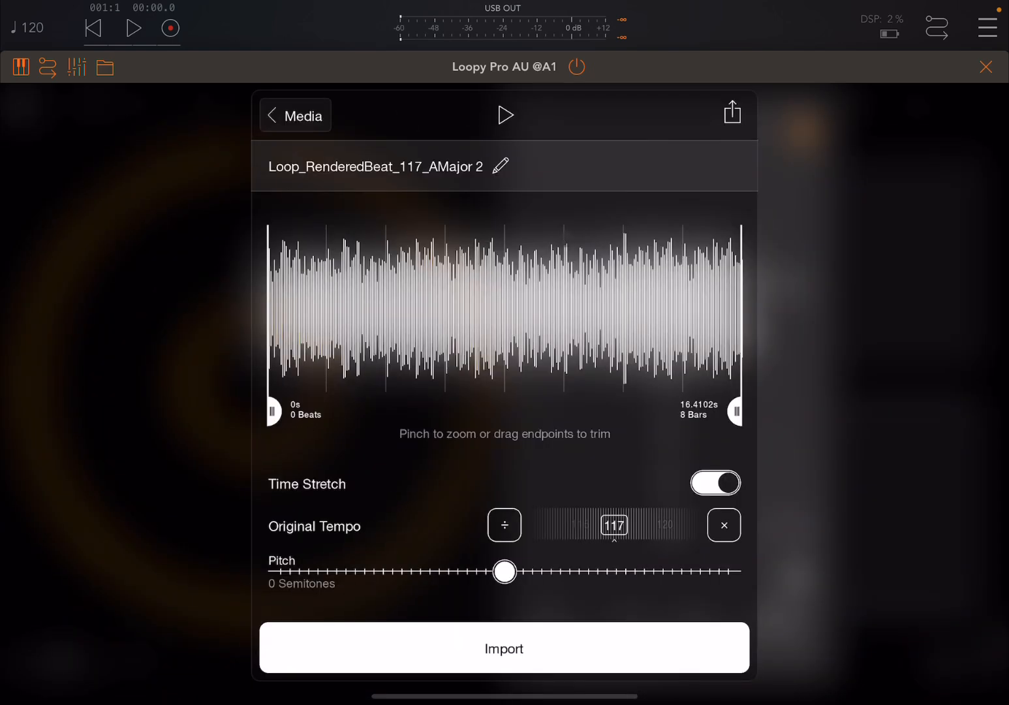
left_click(504, 115)
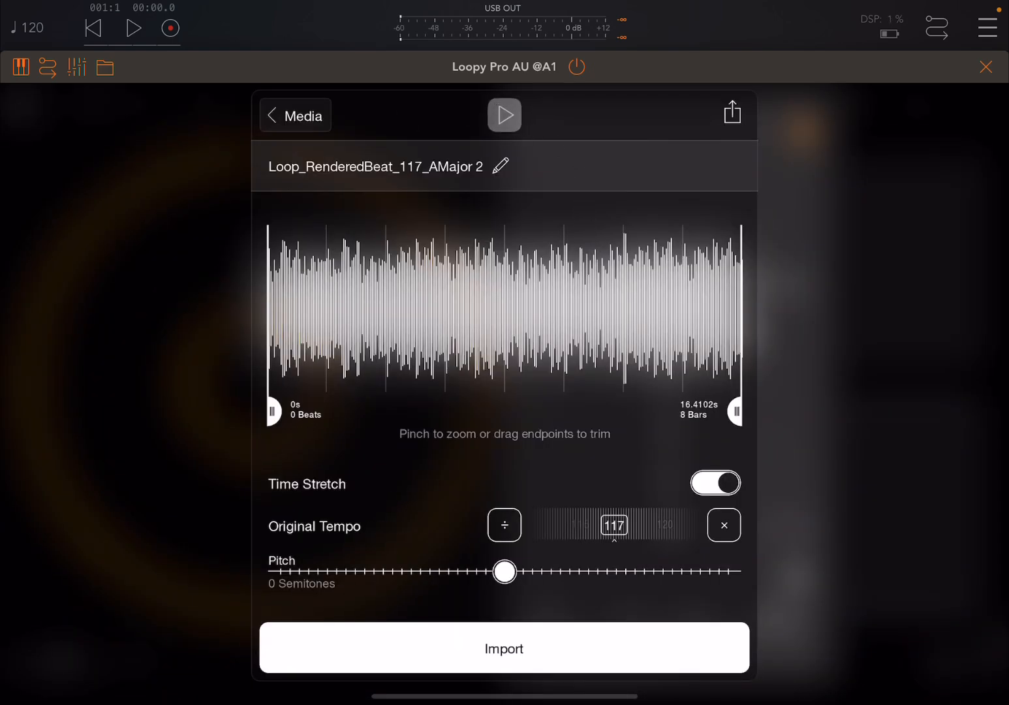
left_click(504, 115)
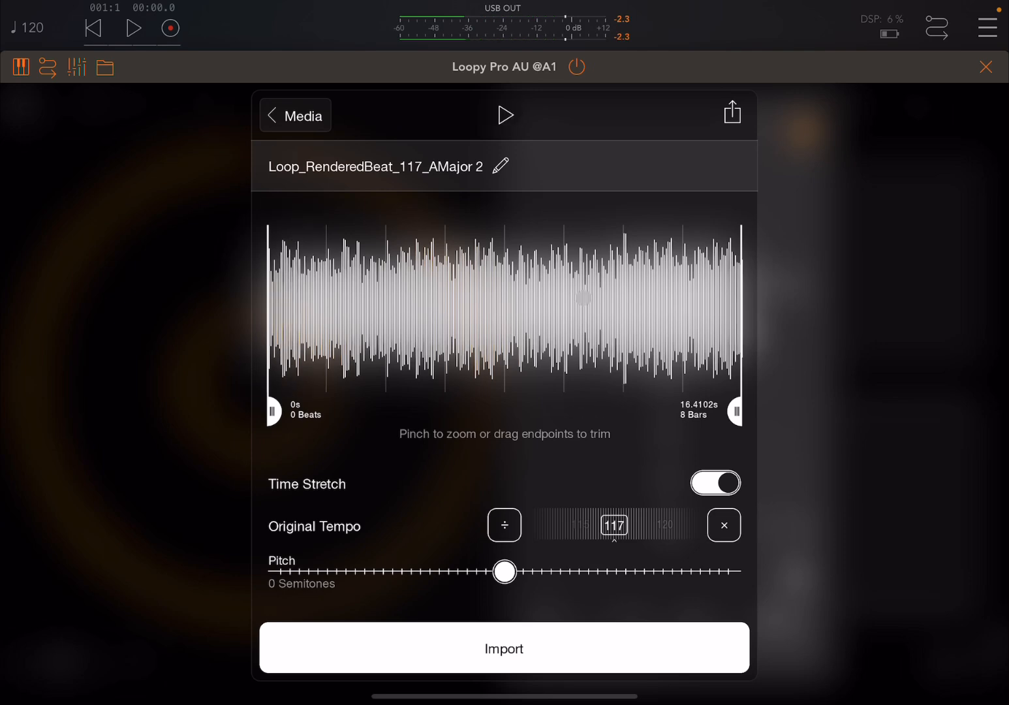
left_click(504, 648)
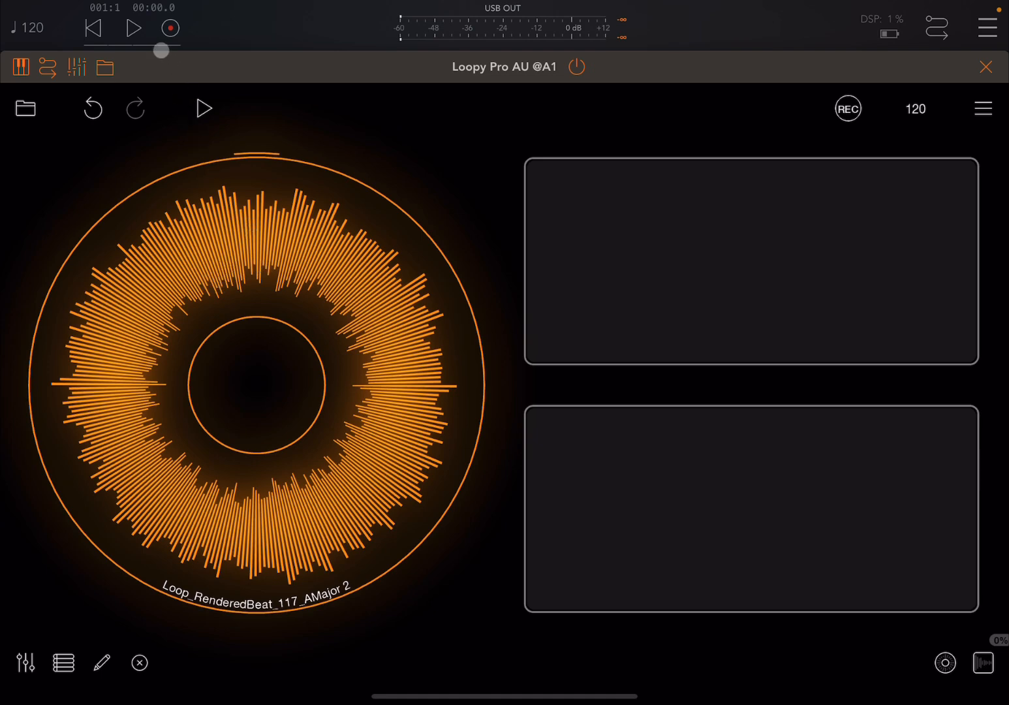
left_click(133, 29)
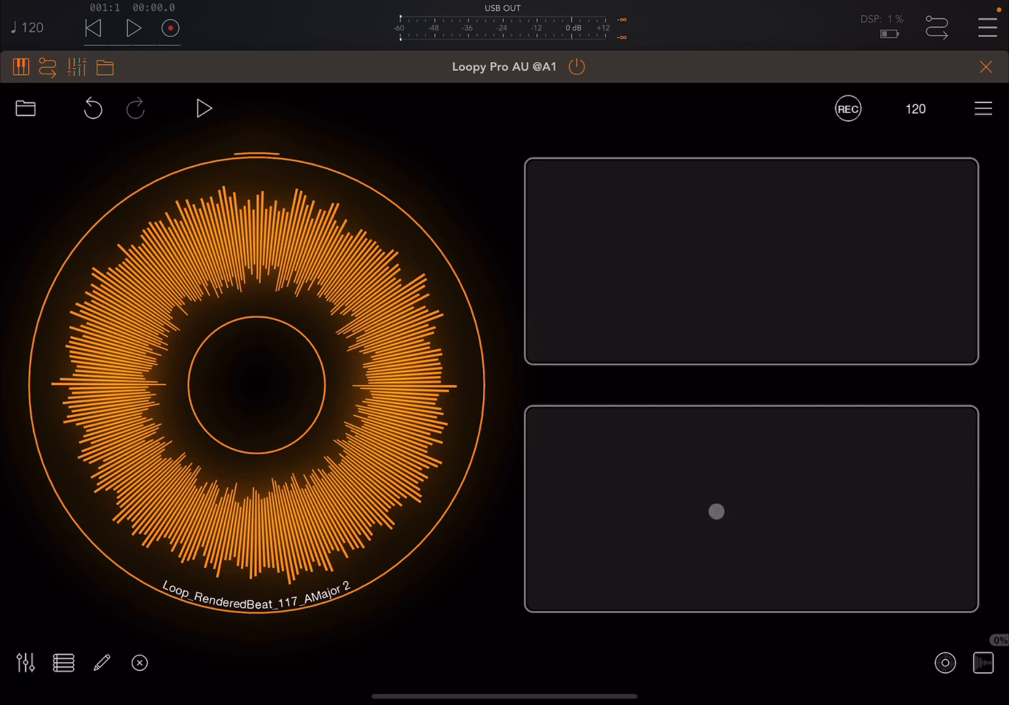
left_click_drag(716, 511, 775, 369)
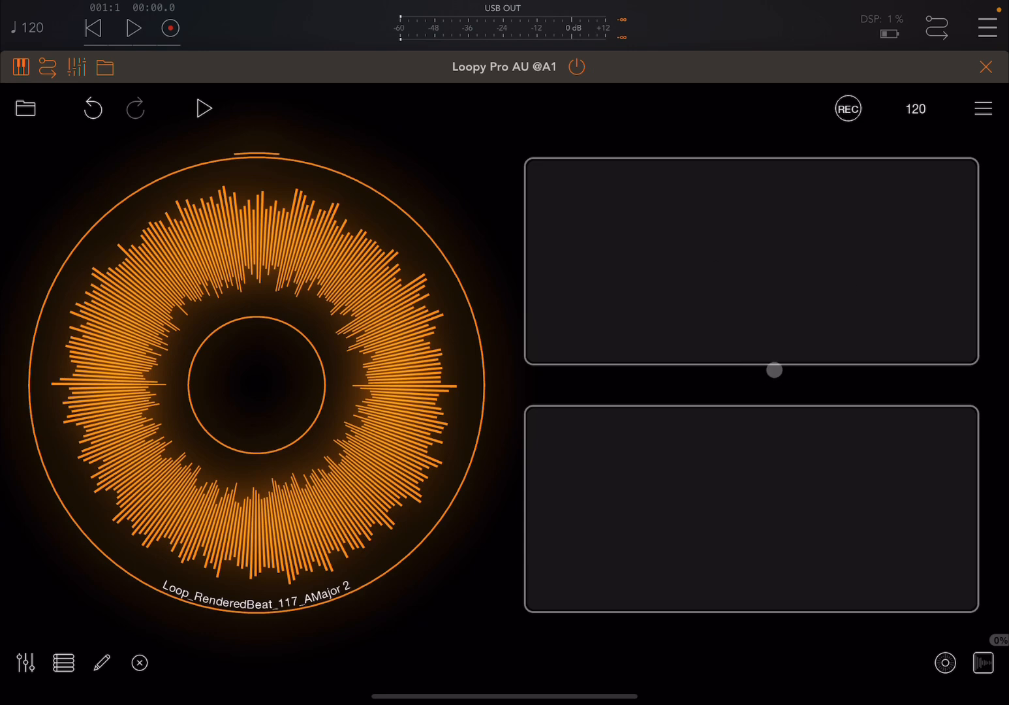
left_click_drag(775, 370, 802, 300)
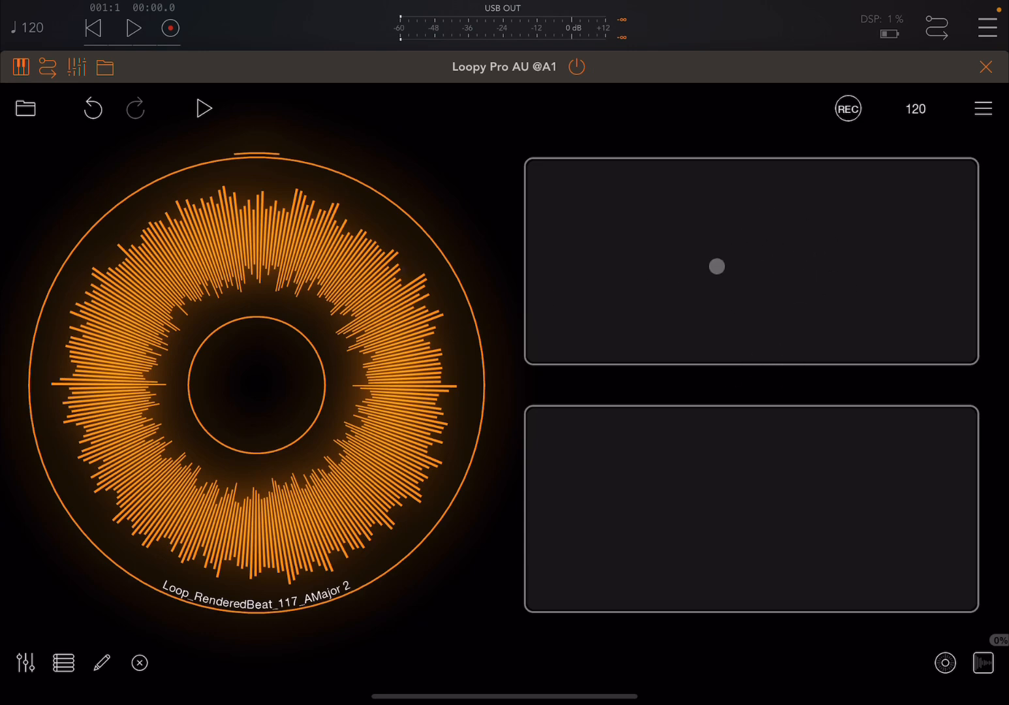
left_click_drag(716, 266, 619, 399)
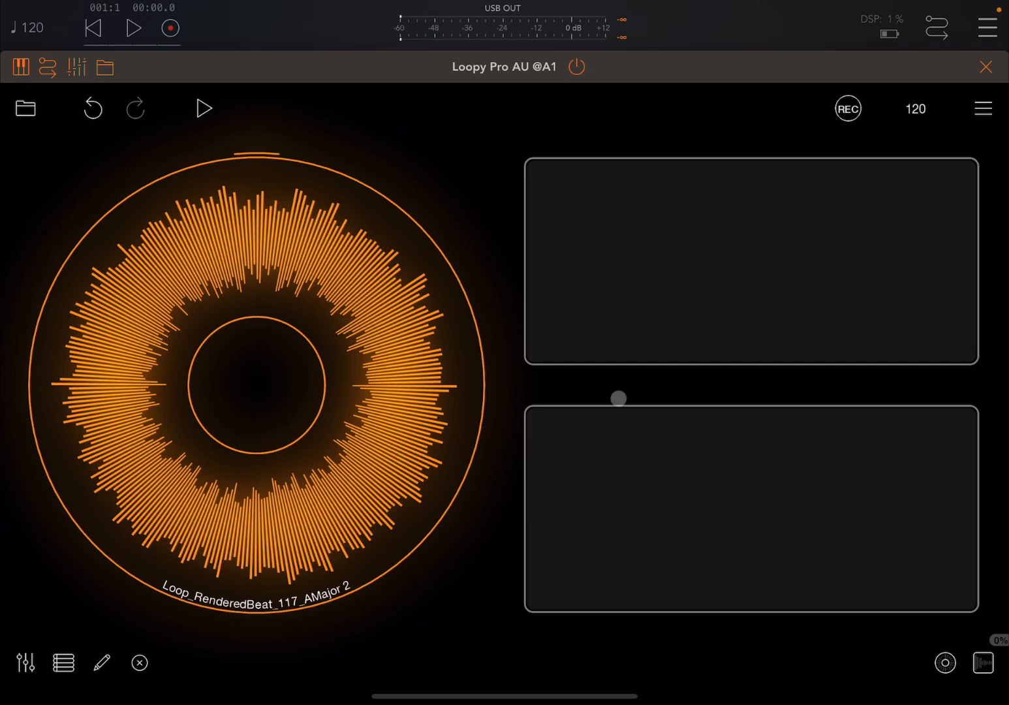
left_click(134, 28)
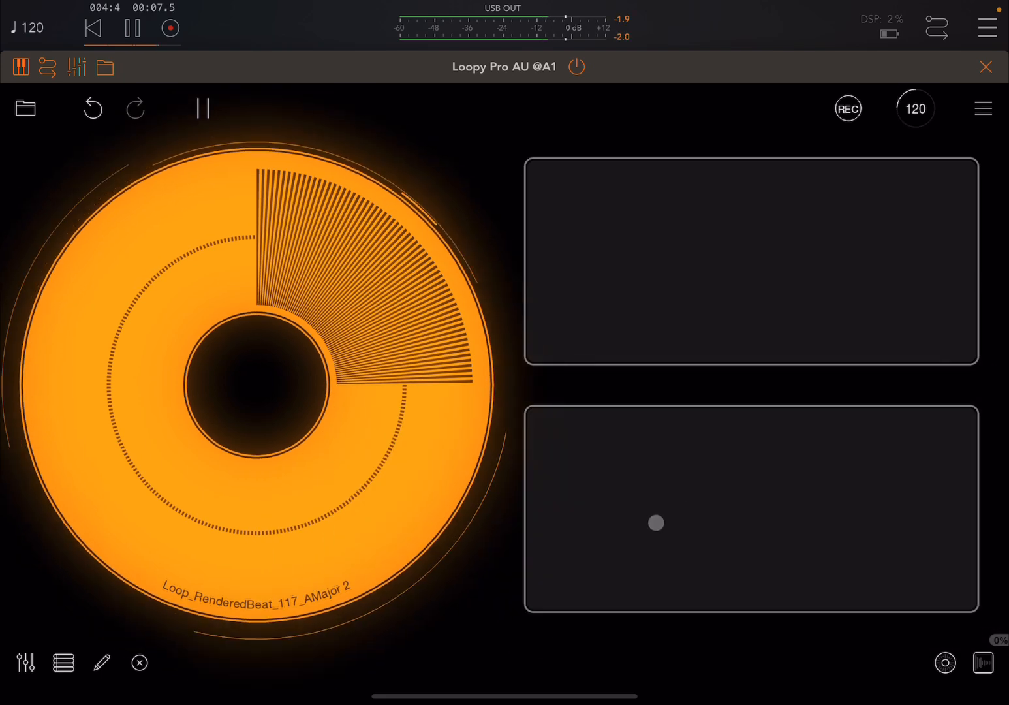
Rearrange the layout and resize the upper button beside the loop clip.
left_click(133, 27)
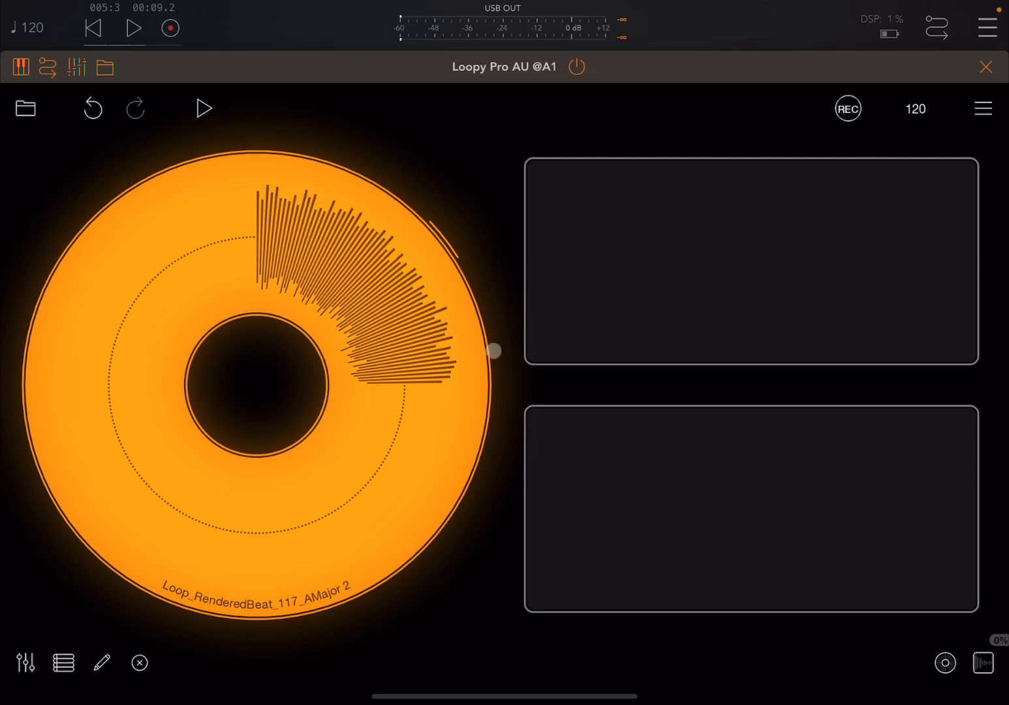
left_click_drag(496, 352, 189, 517)
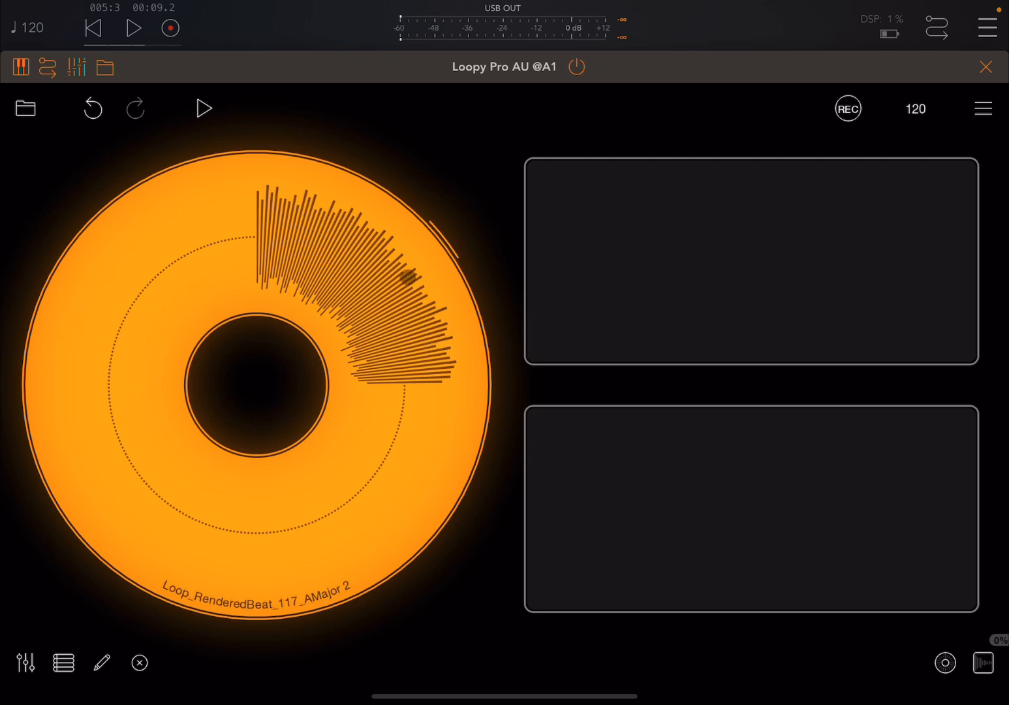
left_click(133, 27)
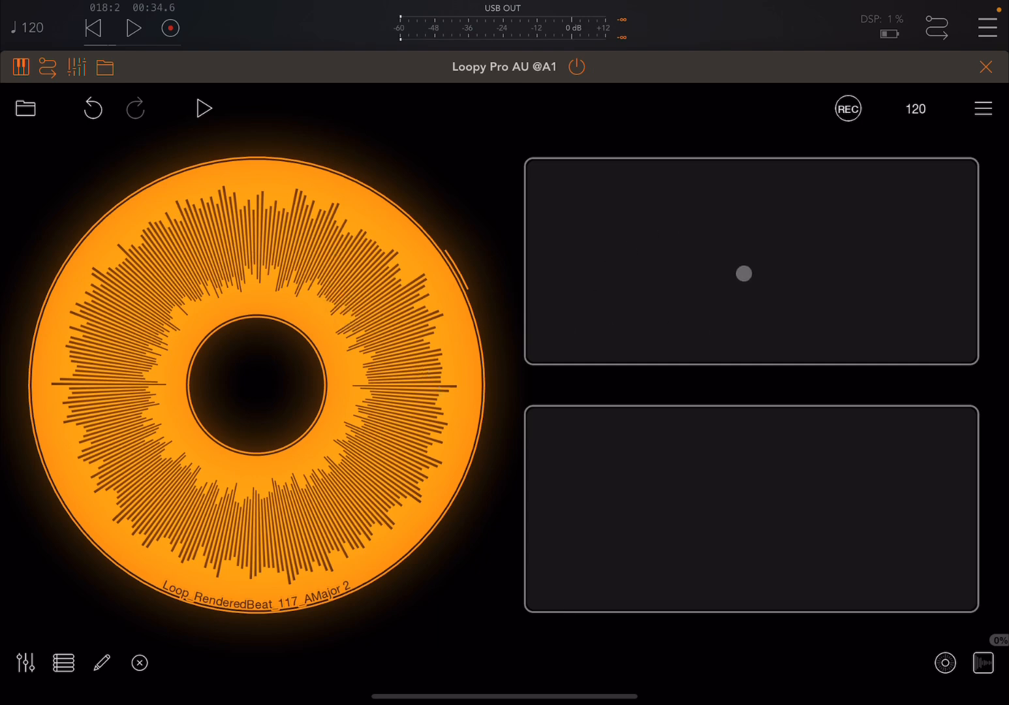
left_click_drag(743, 274, 684, 365)
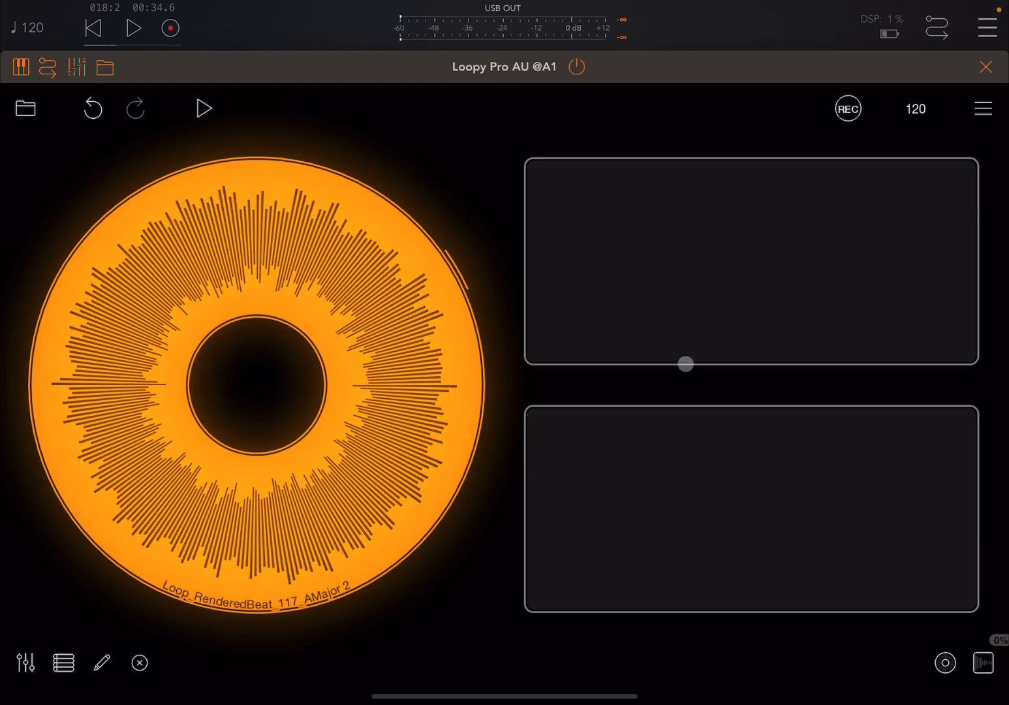
left_click_drag(684, 364, 667, 359)
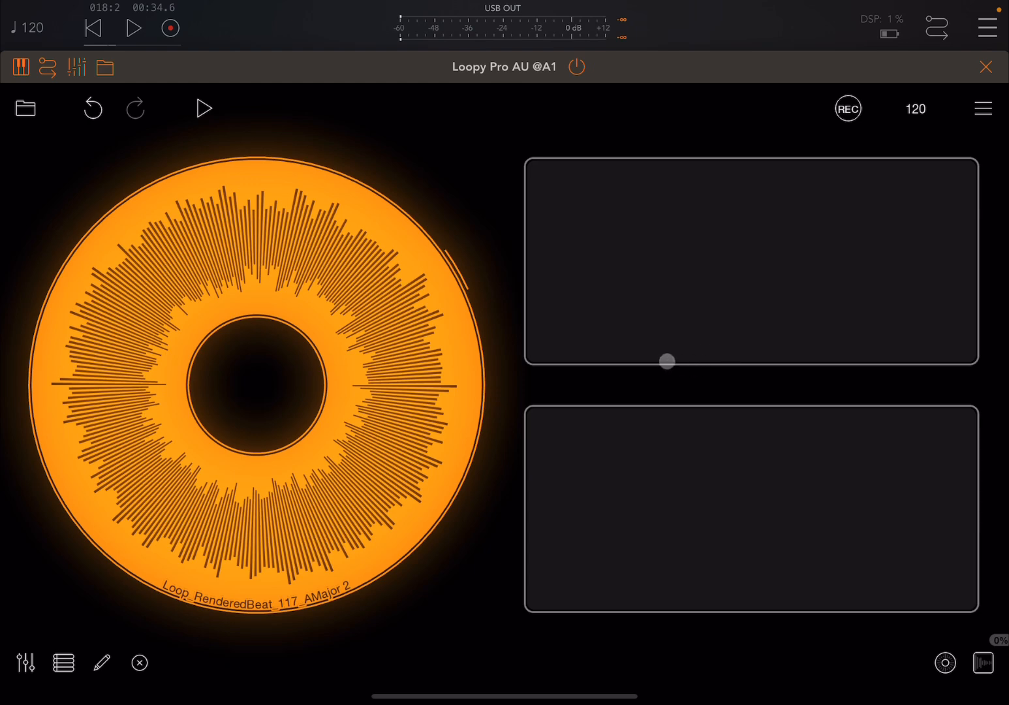
left_click_drag(666, 359, 680, 356)
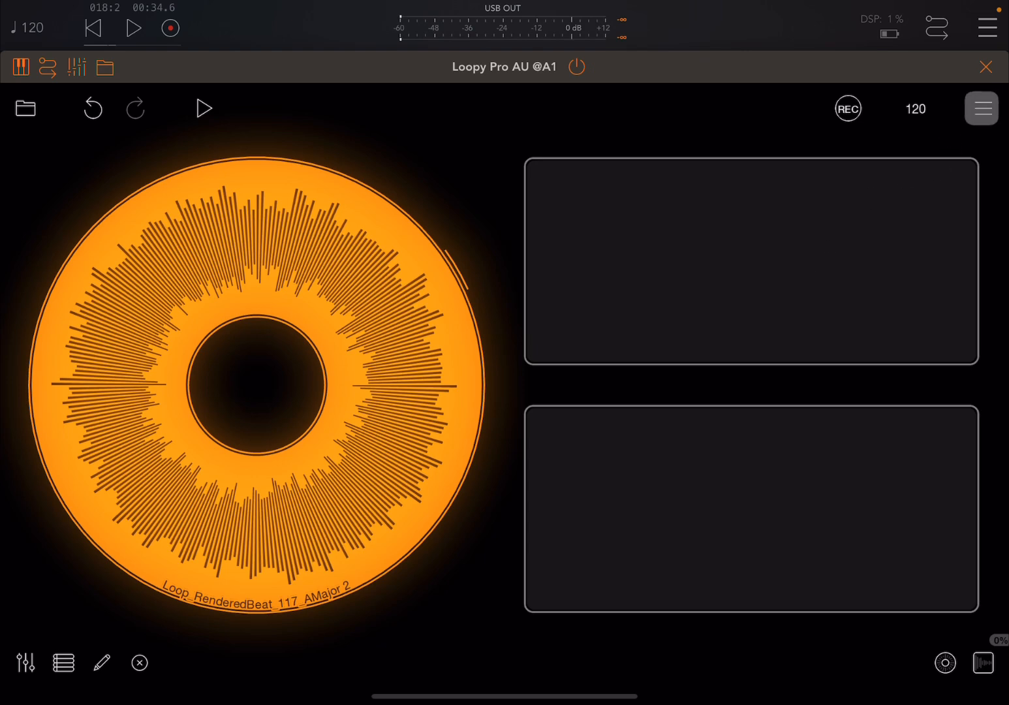
Enter MIDI Learn and give the upper button a manual AUM note trigger.
left_click(980, 109)
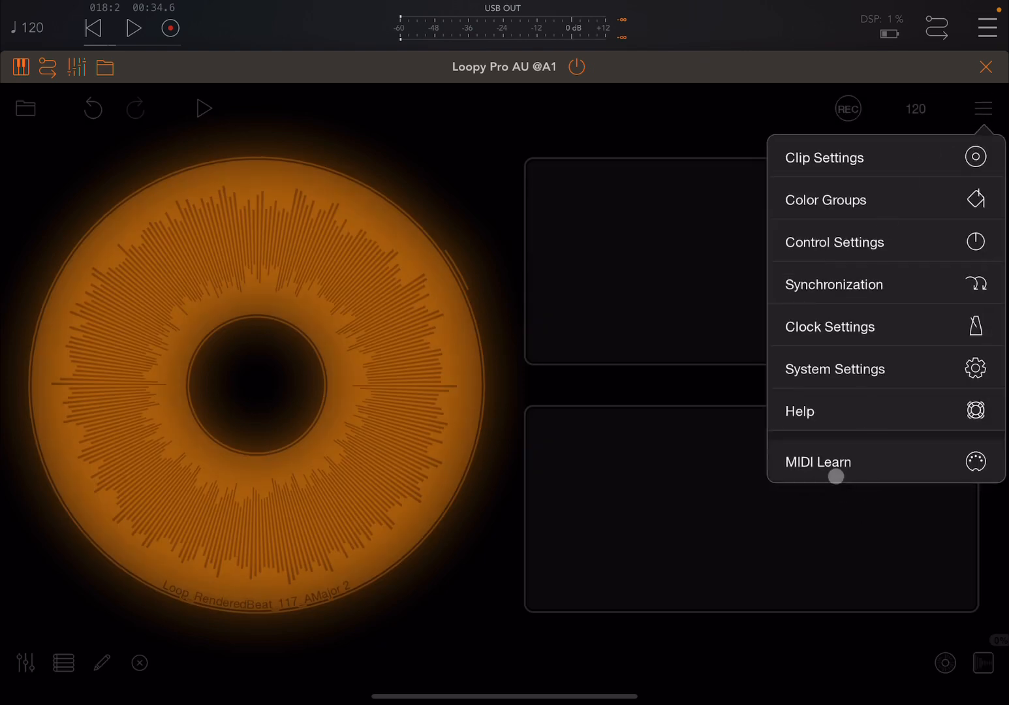
left_click(817, 461)
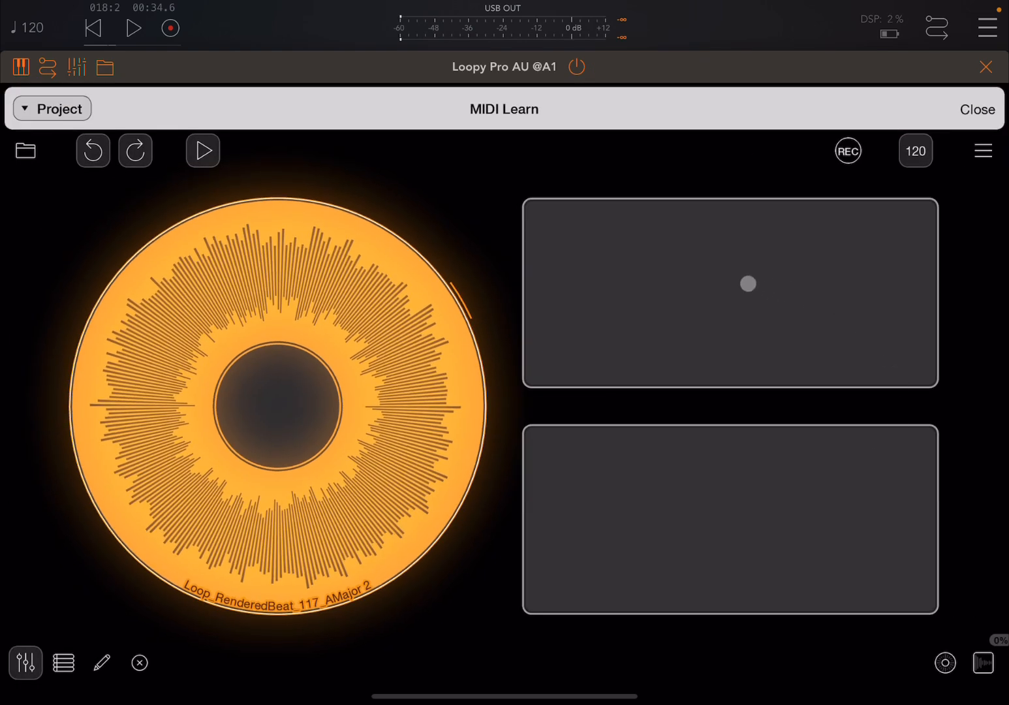
left_click(747, 284)
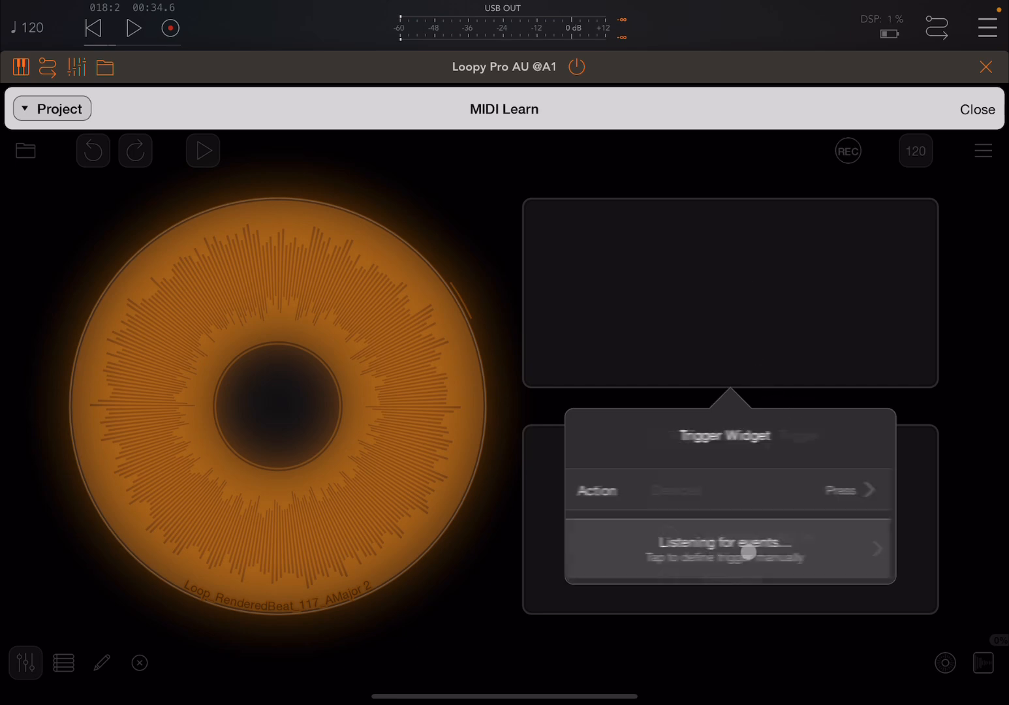
left_click(726, 550)
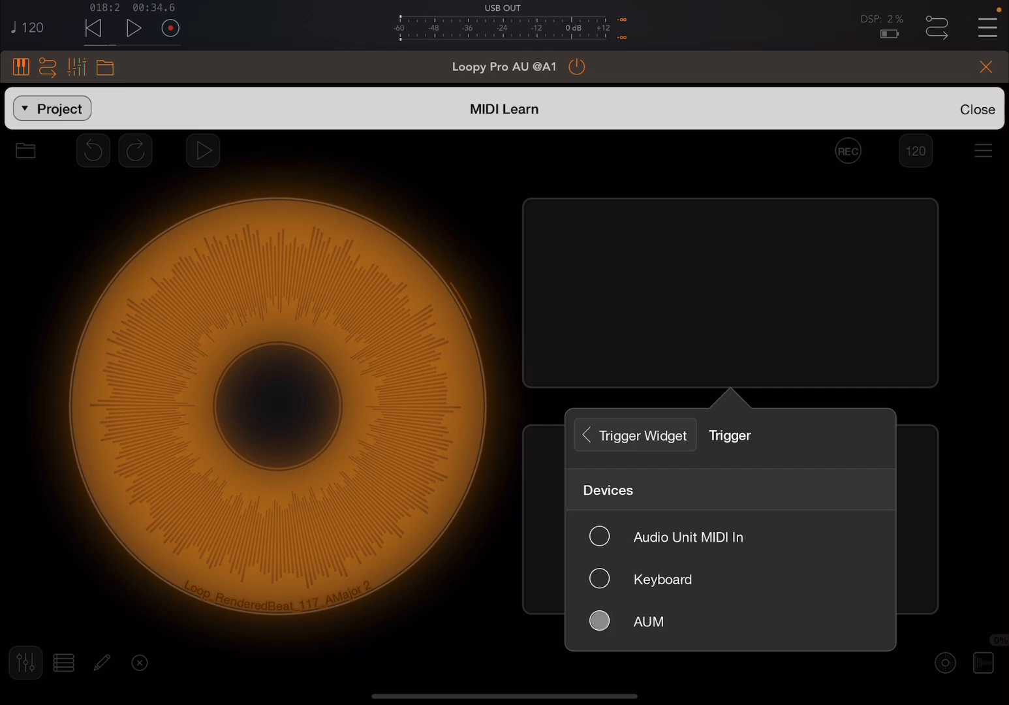
left_click(647, 620)
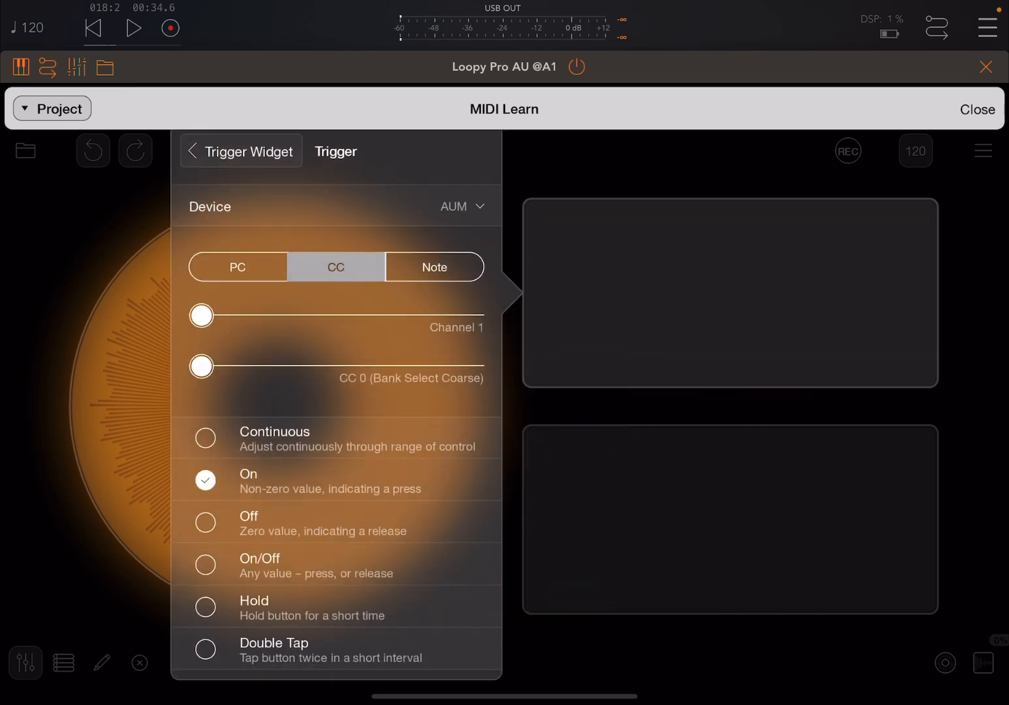
left_click(433, 266)
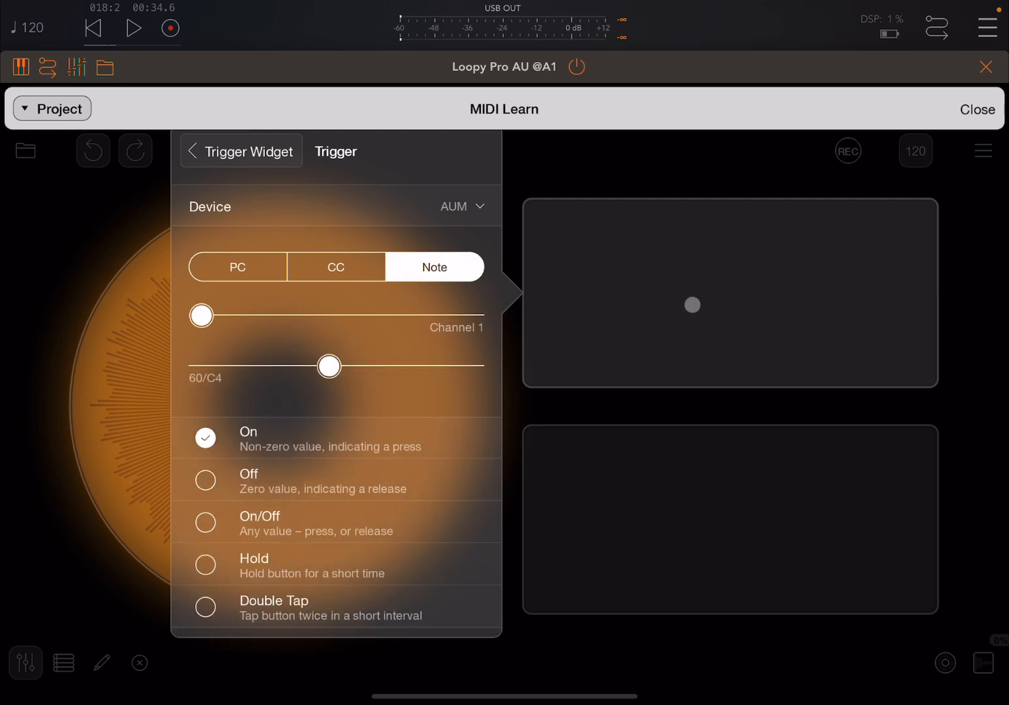
Give the lower button a manual AUM note trigger and set its note with the slider.
left_click(193, 151)
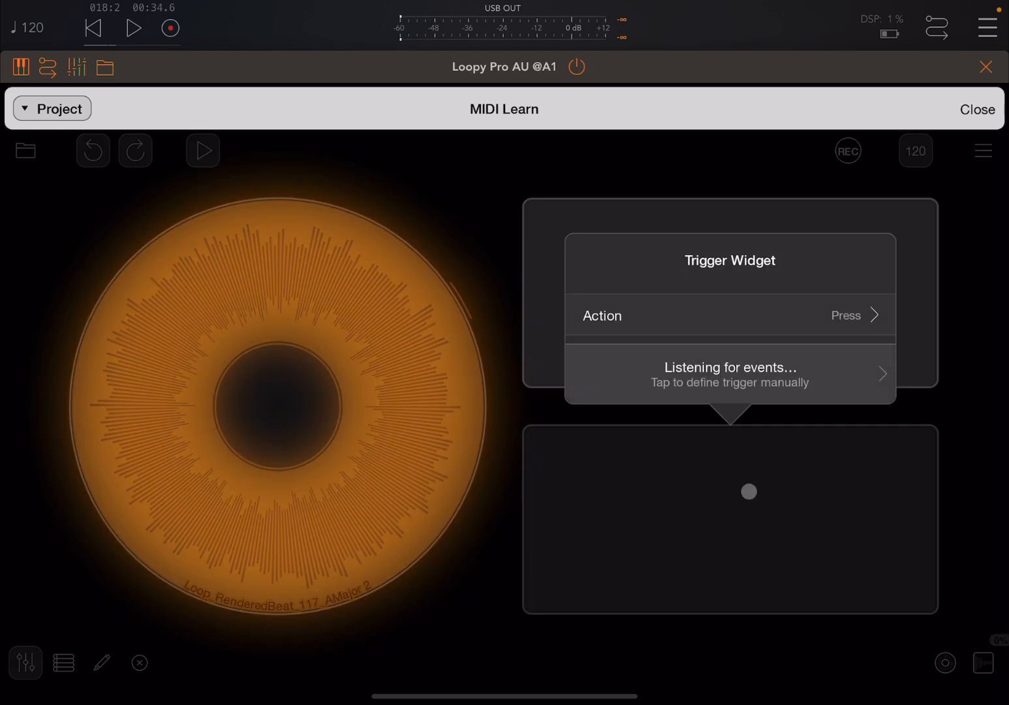
left_click(730, 374)
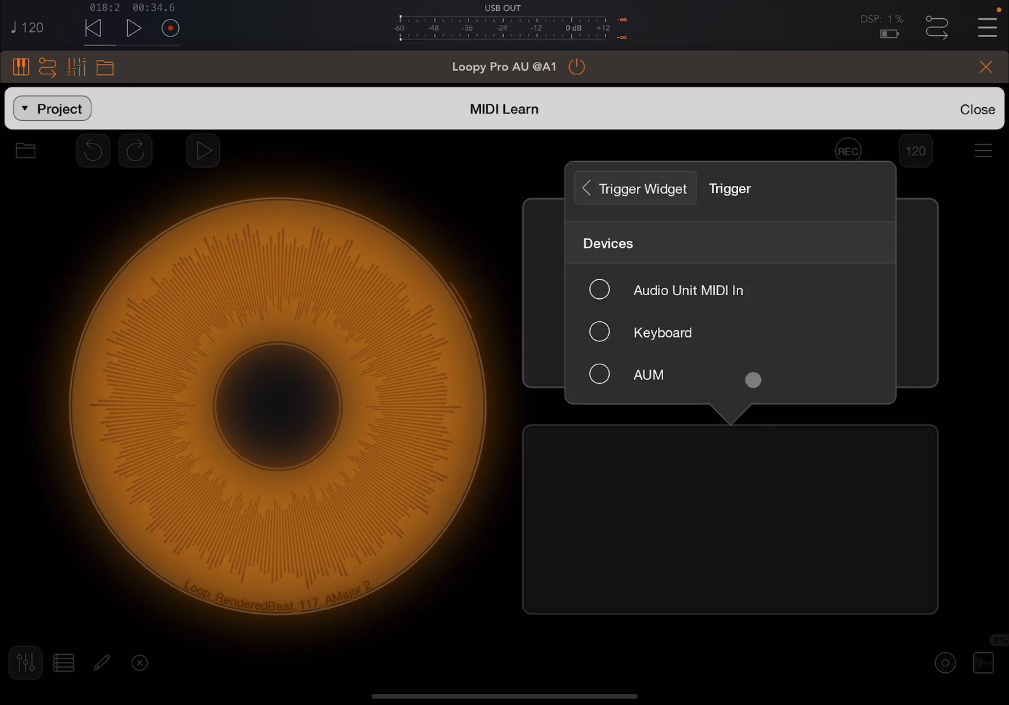
left_click(648, 374)
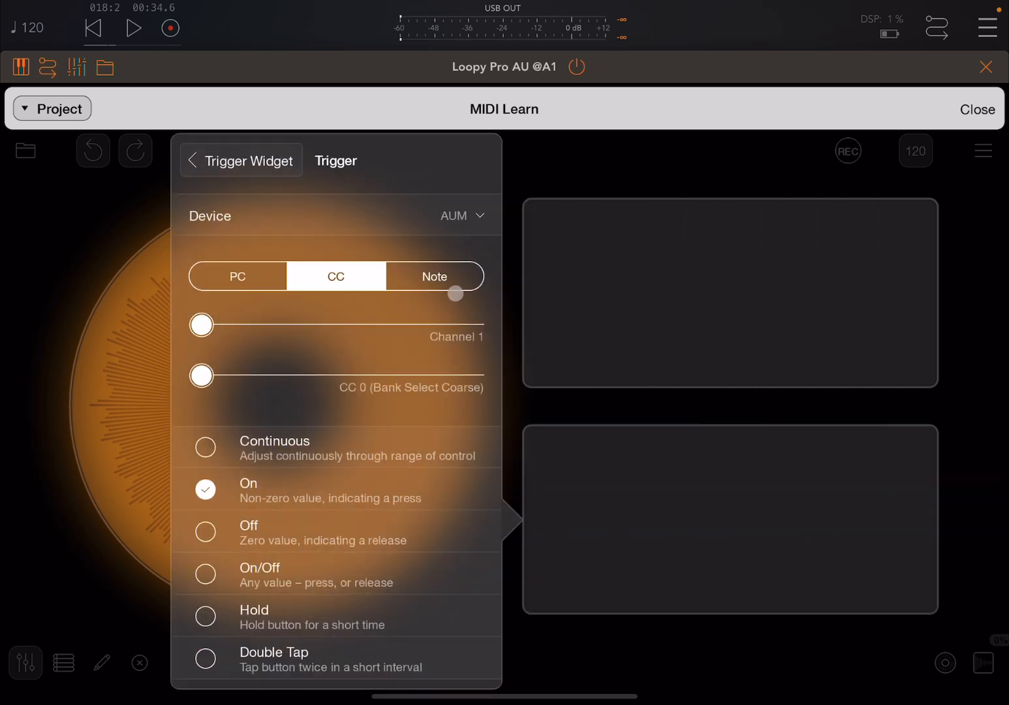
left_click(434, 276)
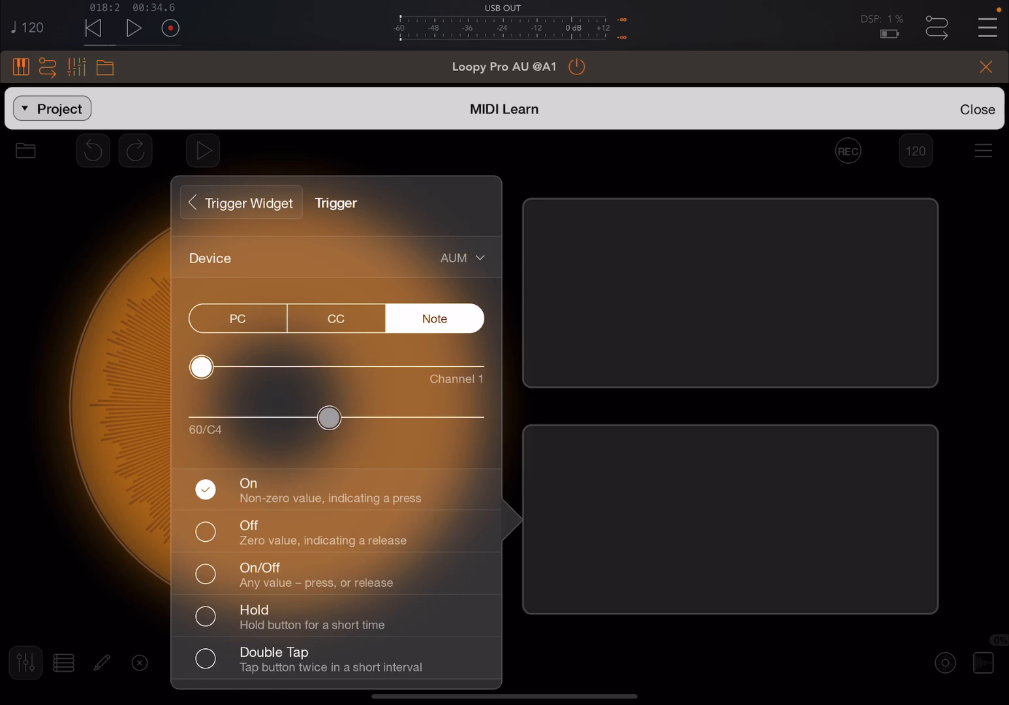
left_click_drag(329, 417, 332, 417)
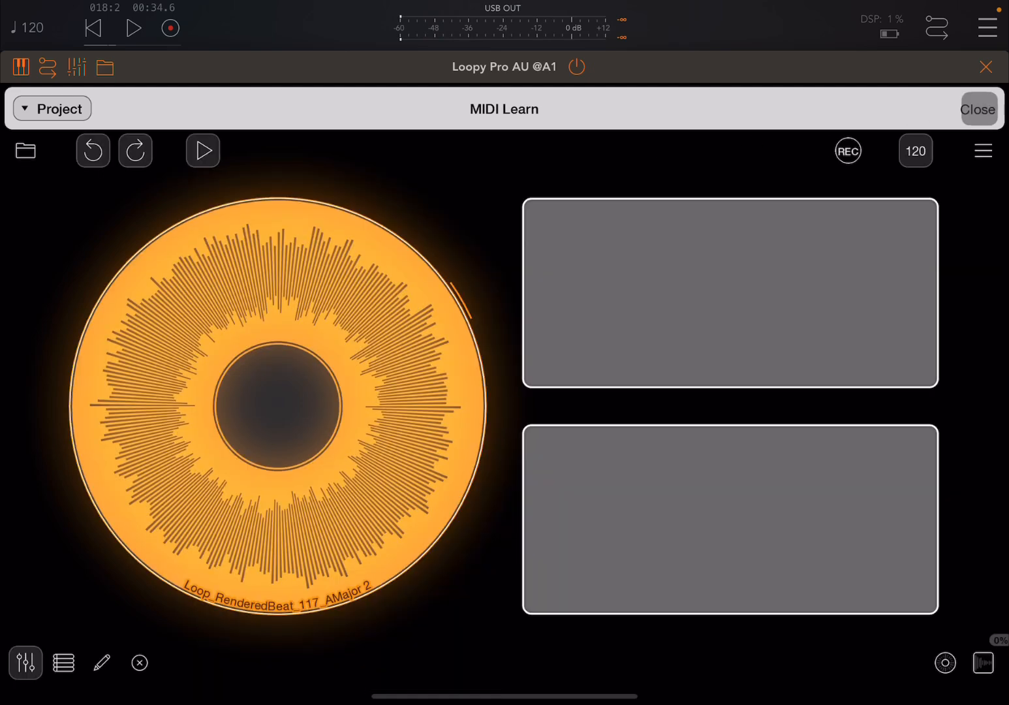
Close MIDI Learn and show AUM's on-screen piano keyboard.
left_click(977, 109)
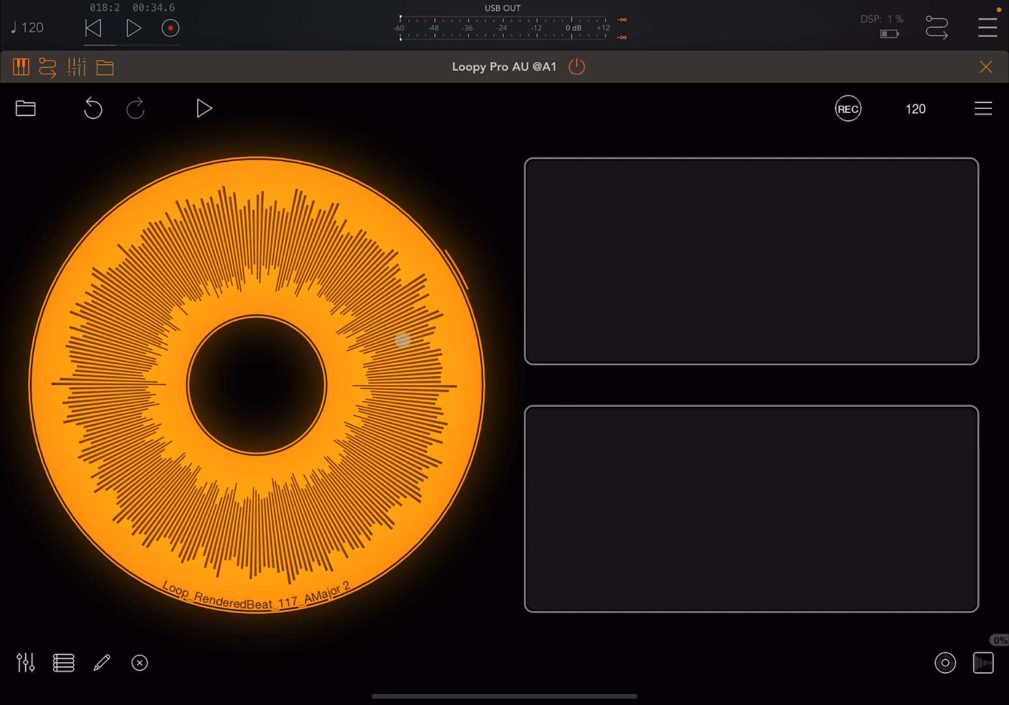
left_click(20, 67)
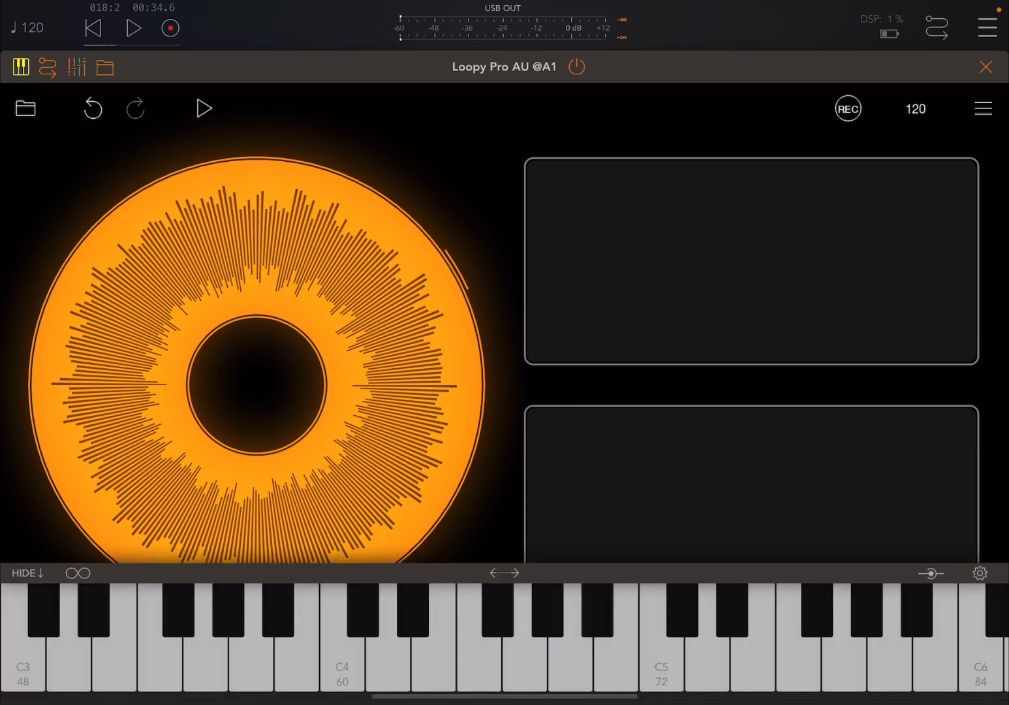
left_click(344, 661)
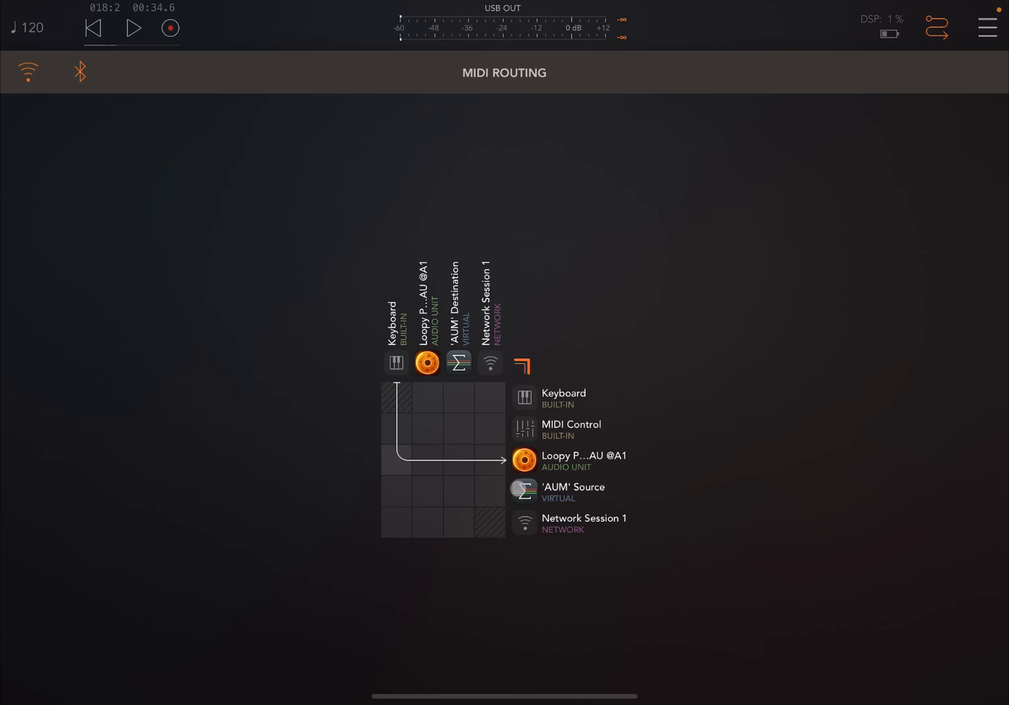
Route the keyboard's MIDI to the 'AUM' Source cell and return to Loopy Pro.
left_click(395, 491)
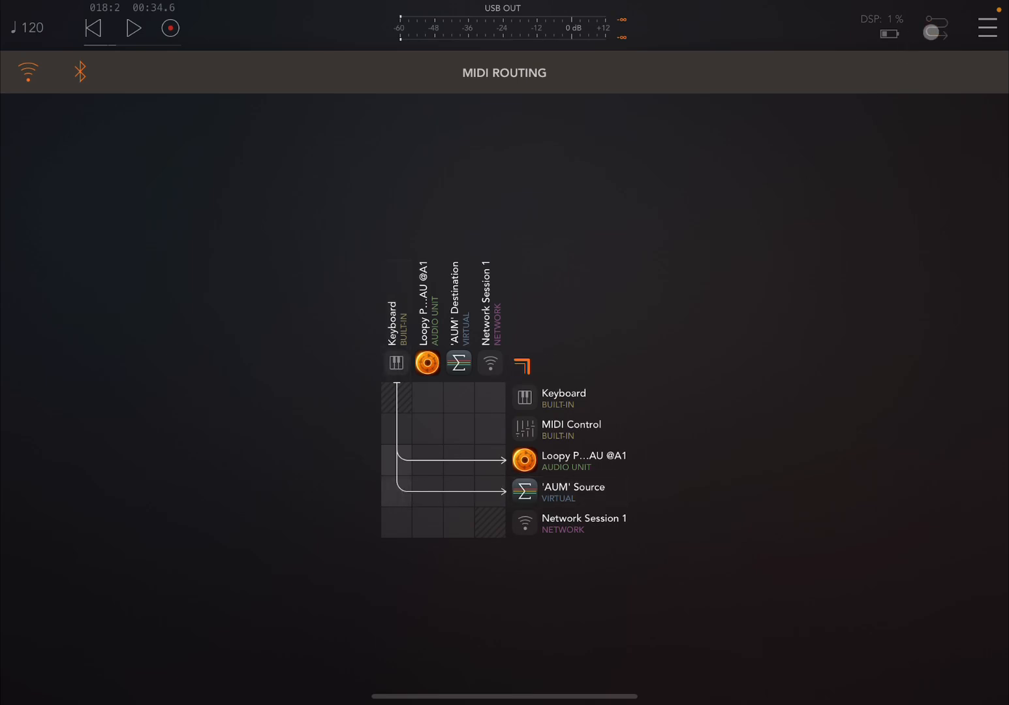
left_click(427, 363)
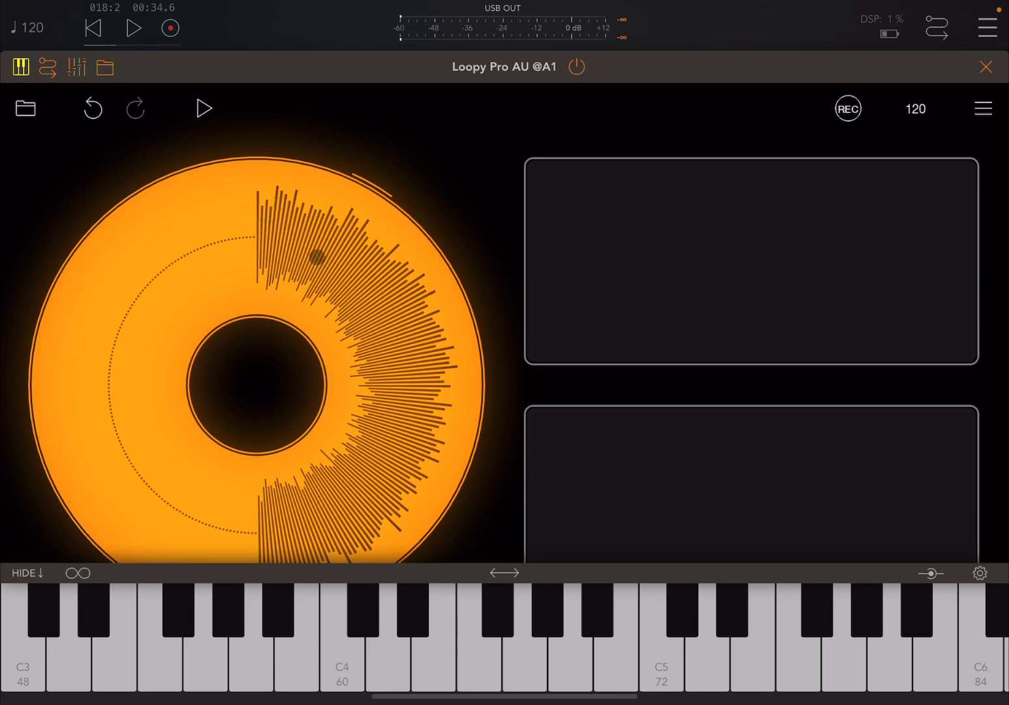
Play Clip 1 from the Loopy Pro toolbar, then stop playback.
left_click(389, 660)
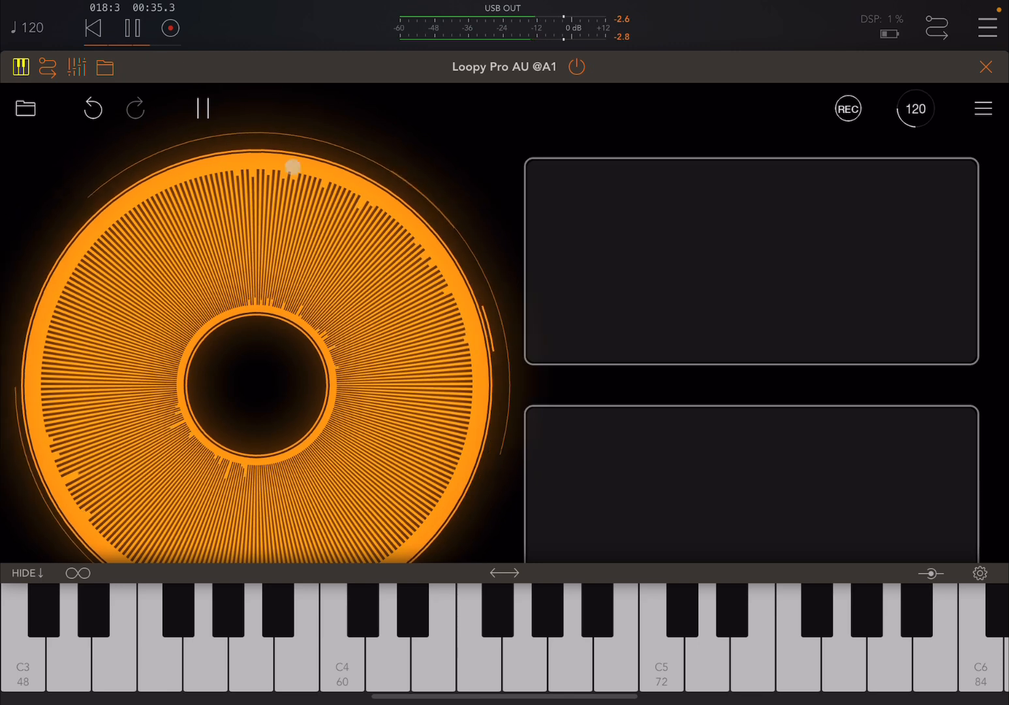
left_click(382, 649)
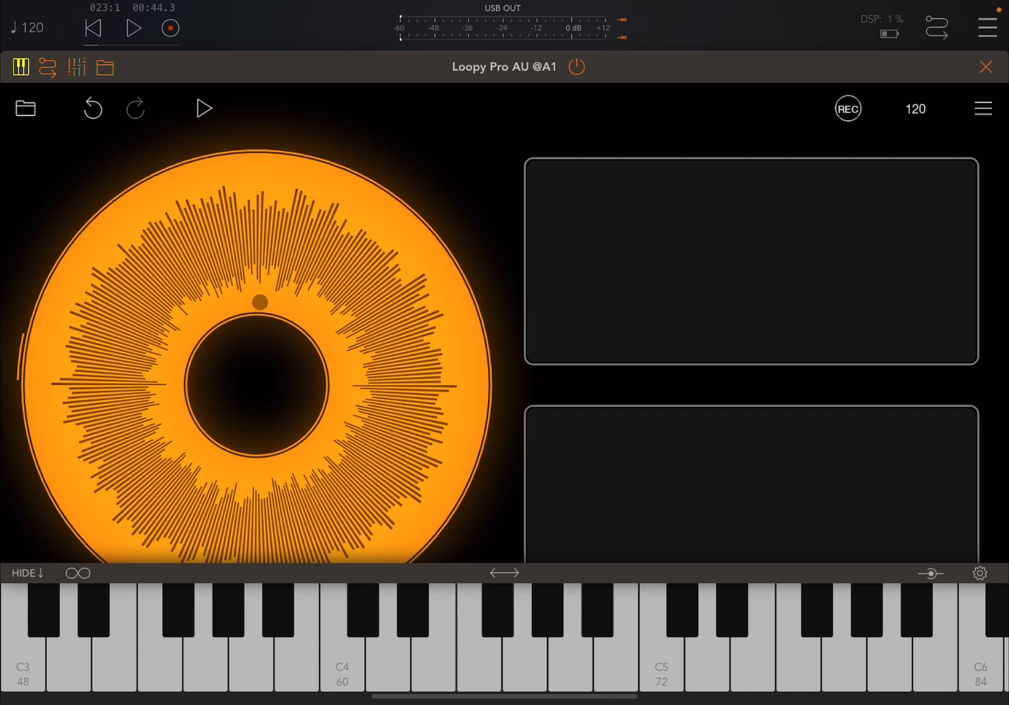
Play the learned keyboard notes C4/D4 to divide Clip 1's length.
left_click(352, 661)
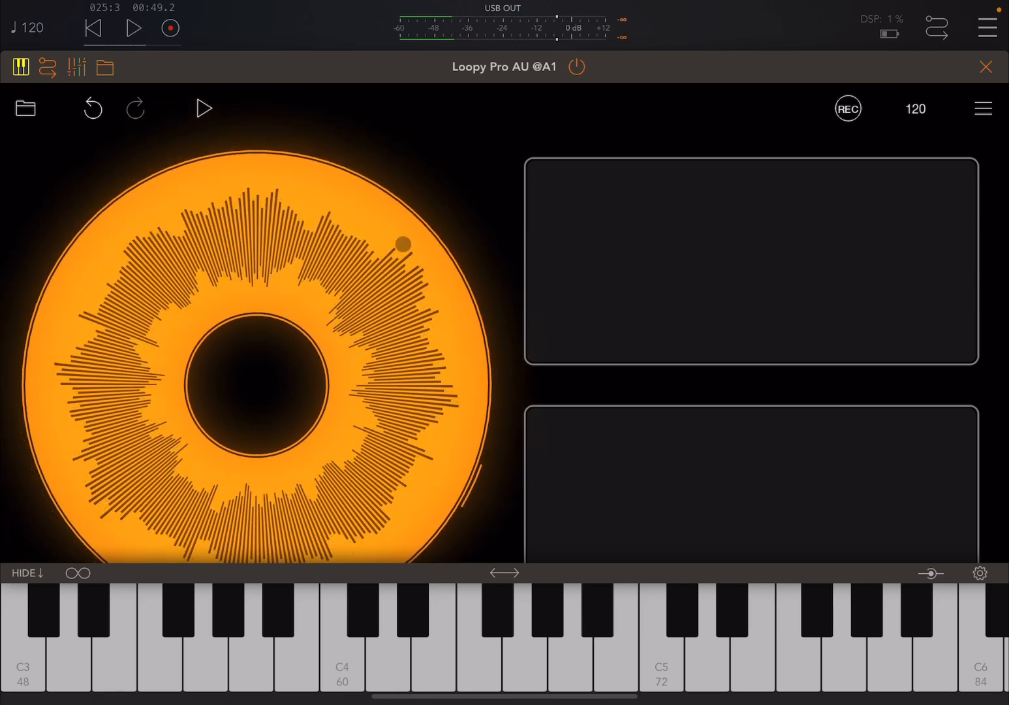
left_click_drag(401, 244, 289, 173)
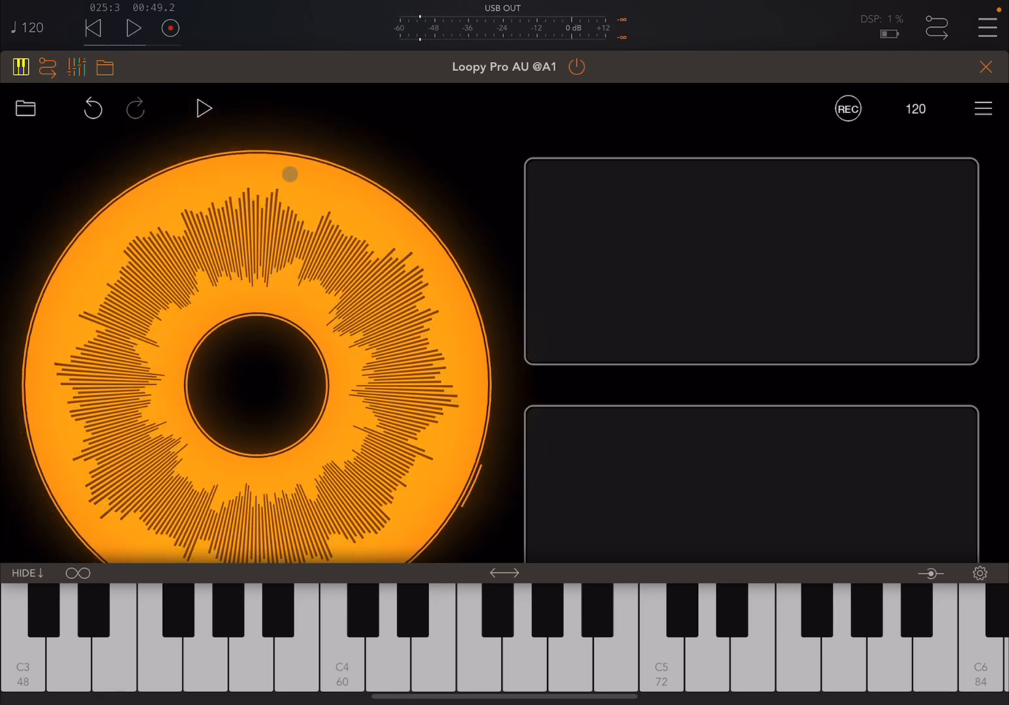
left_click_drag(290, 173, 477, 436)
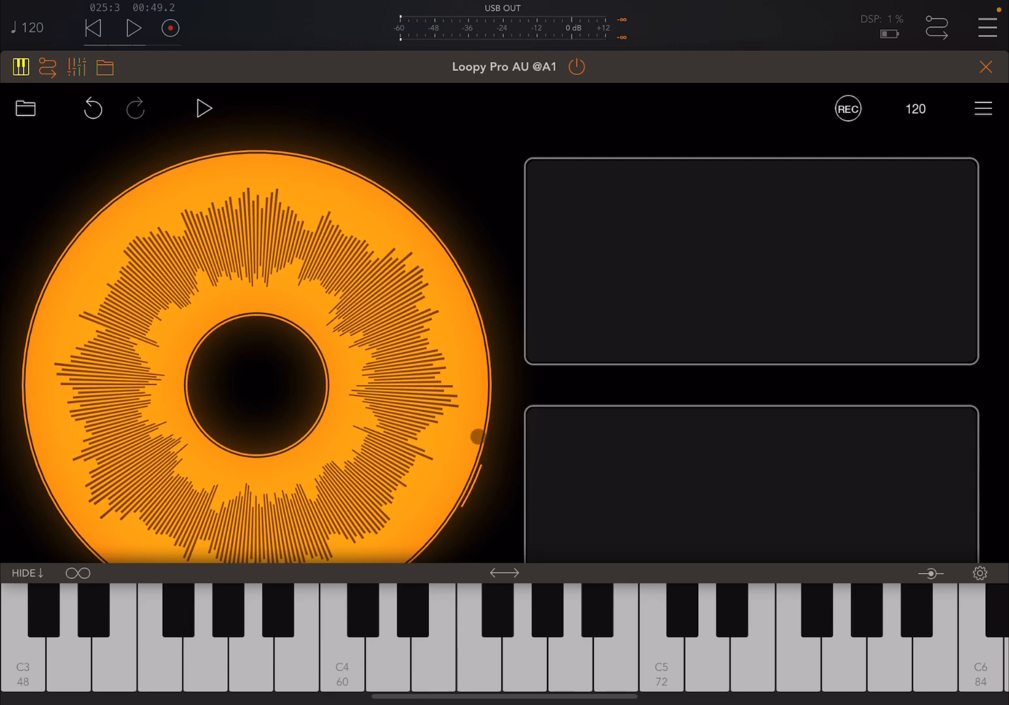
left_click(134, 27)
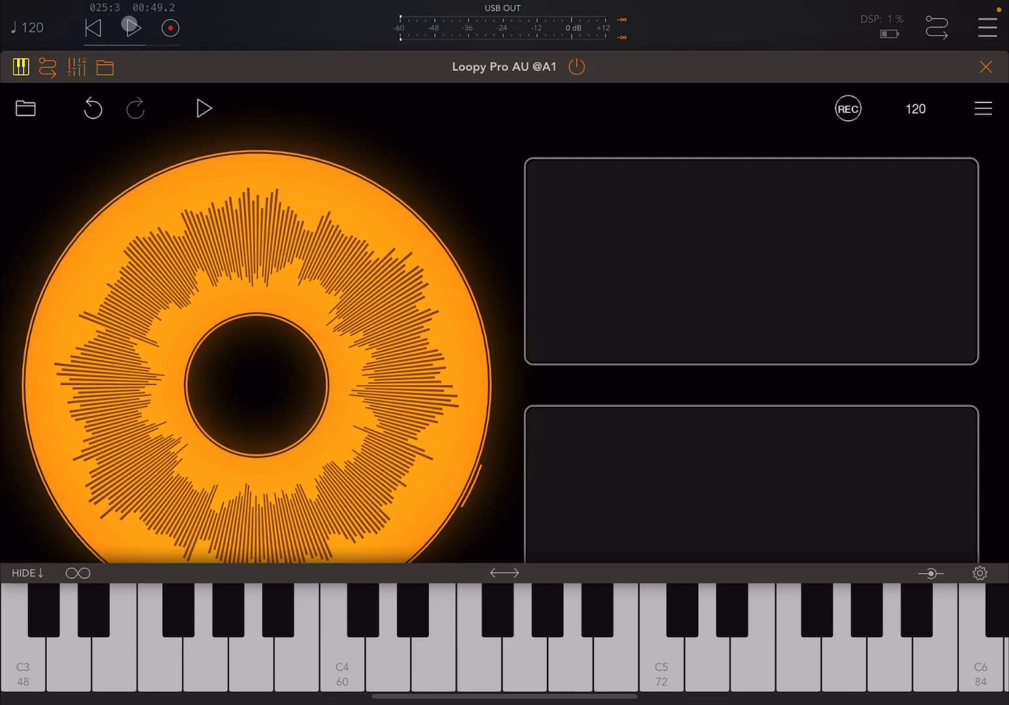
Play the shortened clip through AUM's transport, then stop playback.
left_click(342, 640)
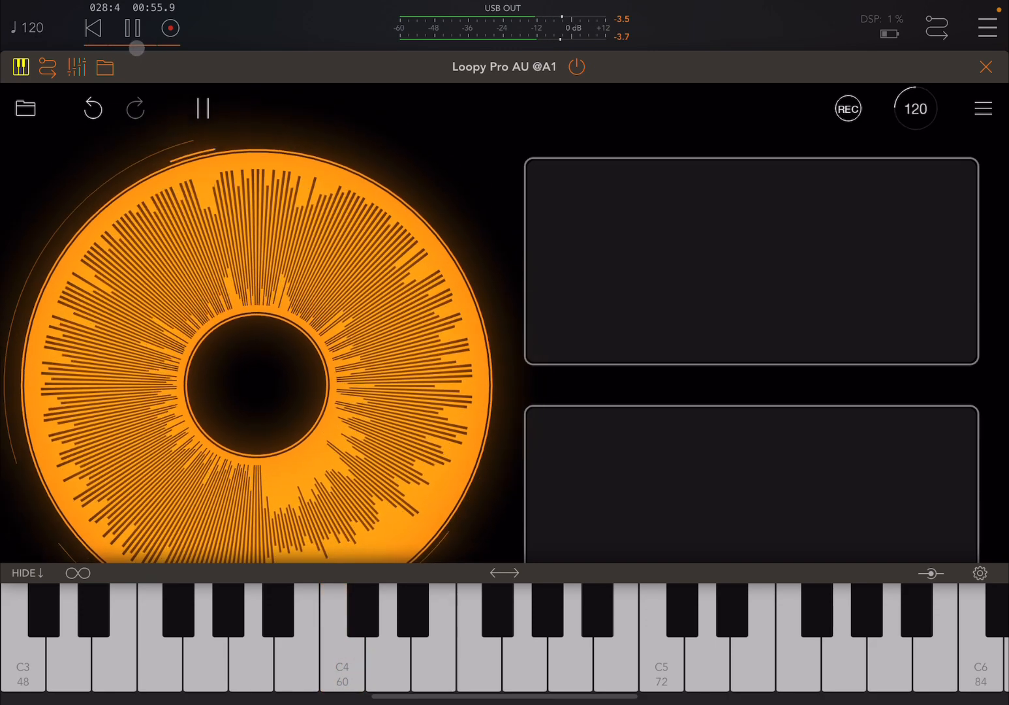
left_click(133, 27)
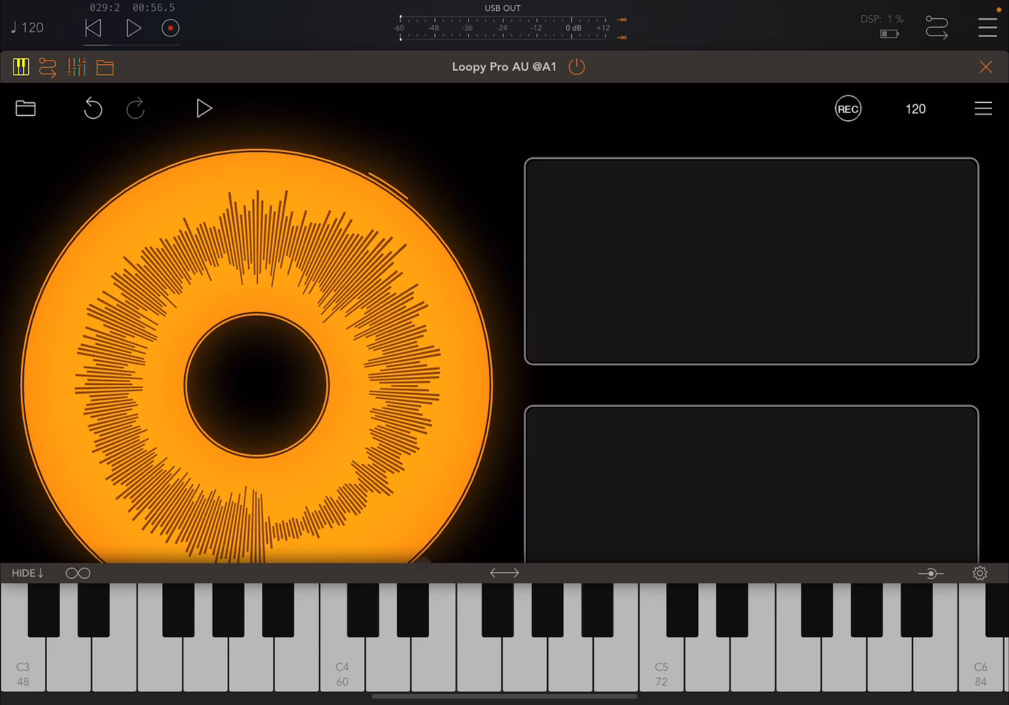
left_click(386, 656)
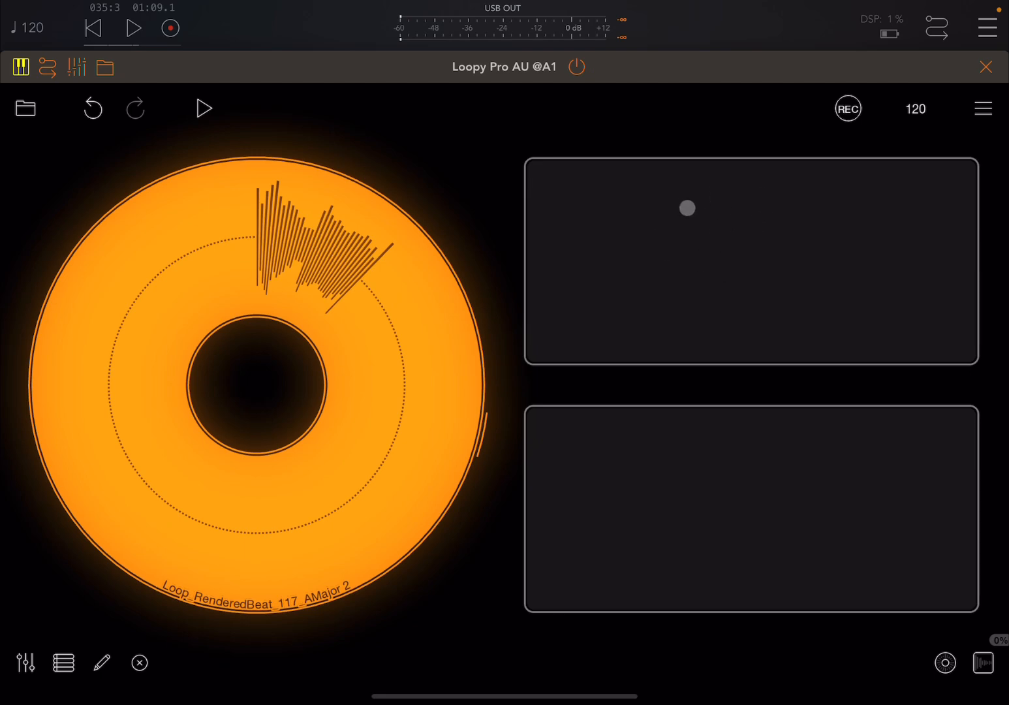
Put away the AUM keyboard and enter Loopy Pro's layout editing via the pencil icon.
left_click(101, 663)
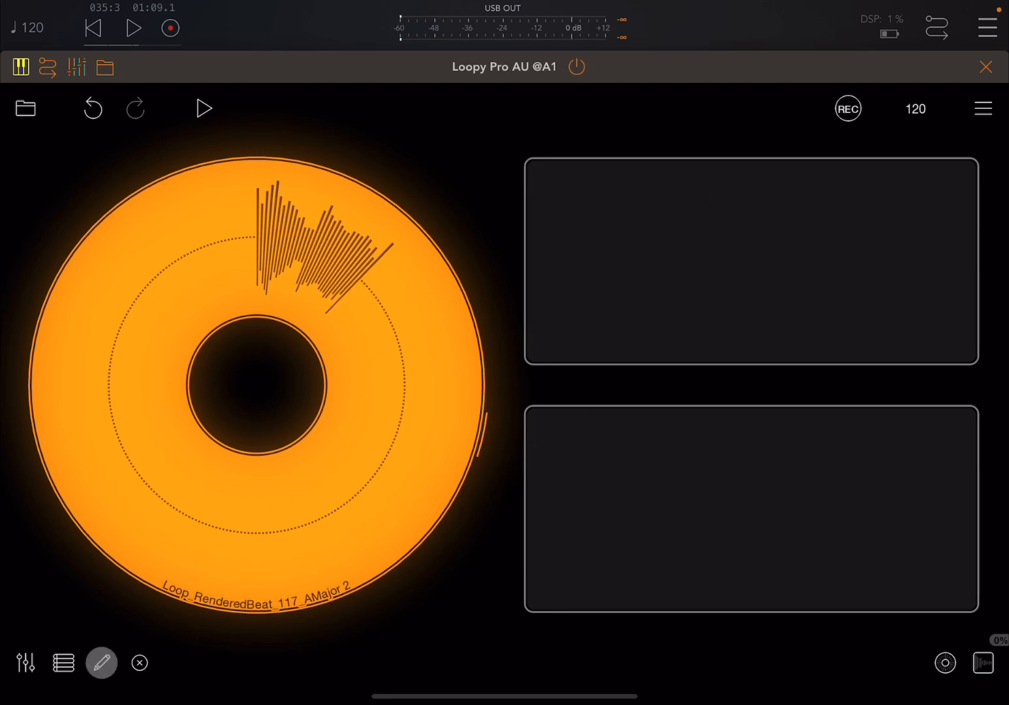